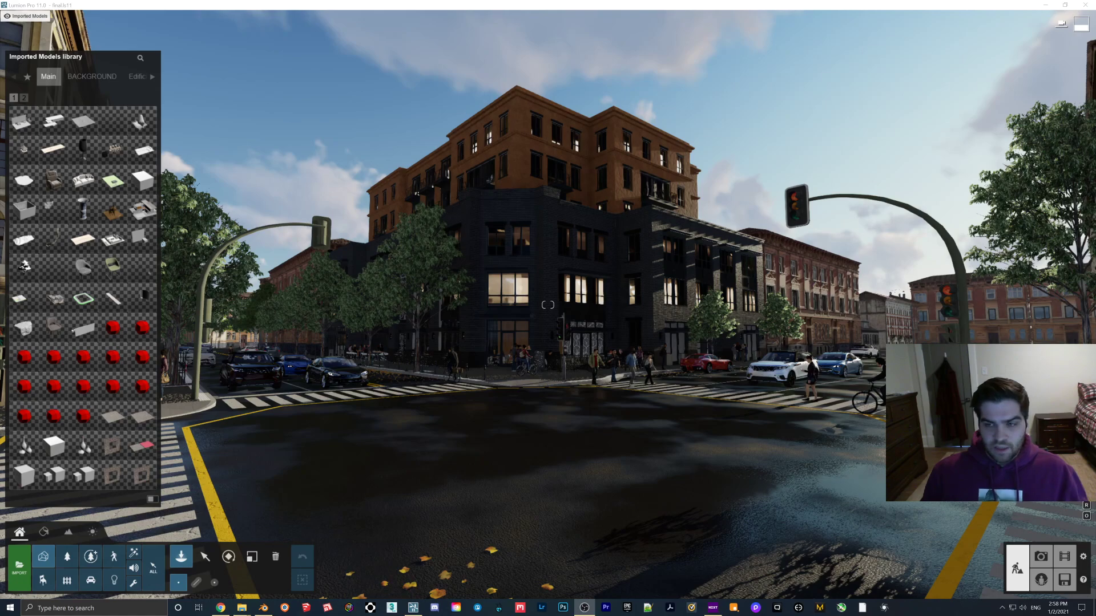
mouse_move(241, 446)
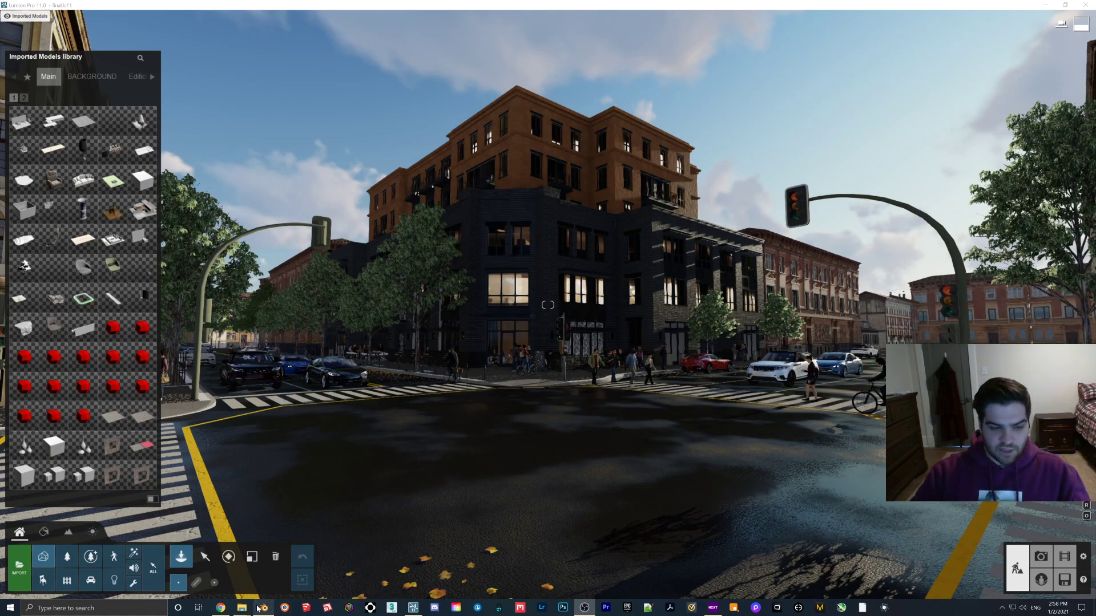
mouse_move(331, 446)
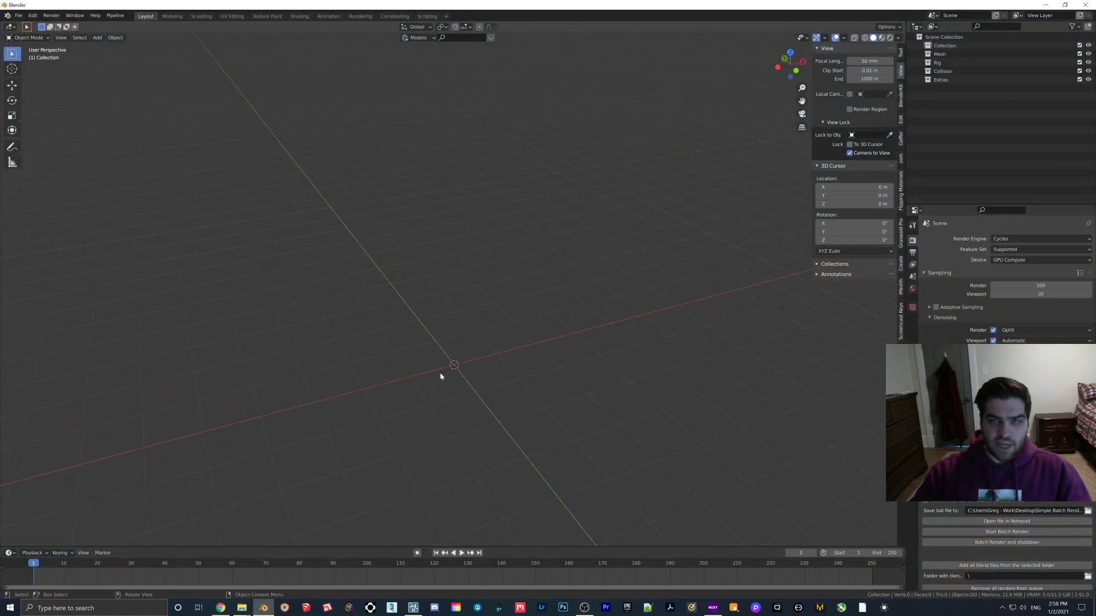
mouse_move(498, 408)
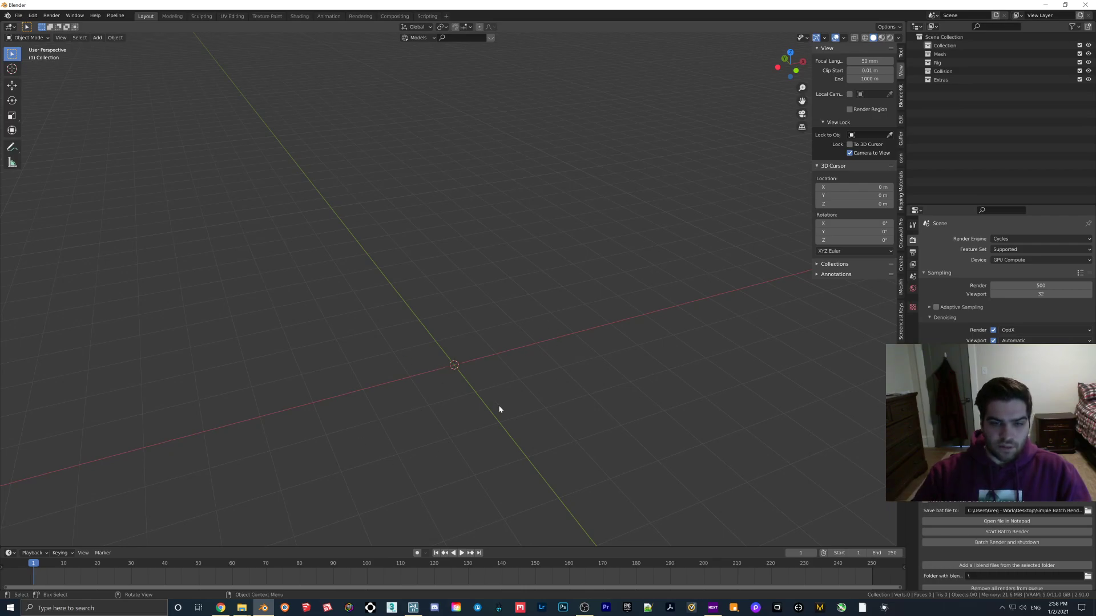
mouse_move(489, 367)
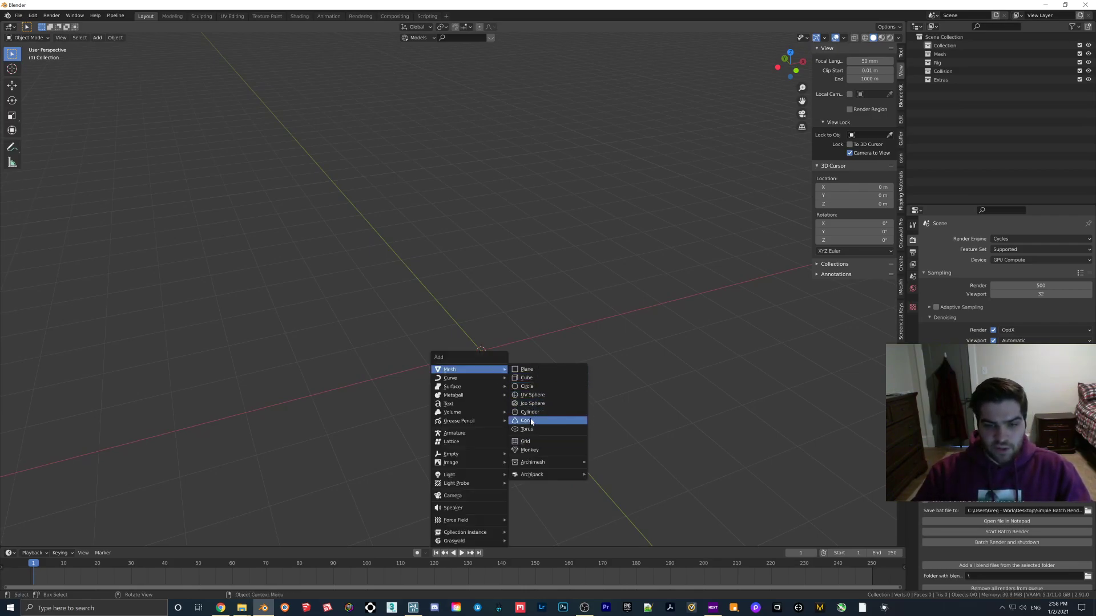
Step: Add a 200-segment UV sphere, lower it along Z and set its origin to the 3D cursor
click(533, 395)
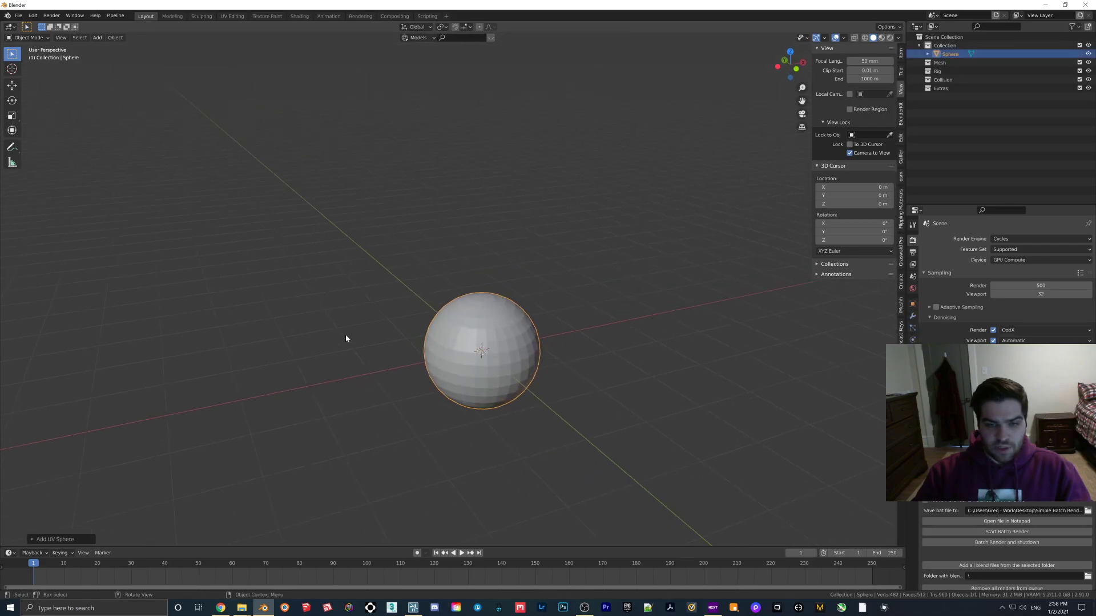
click(55, 539)
text(200)
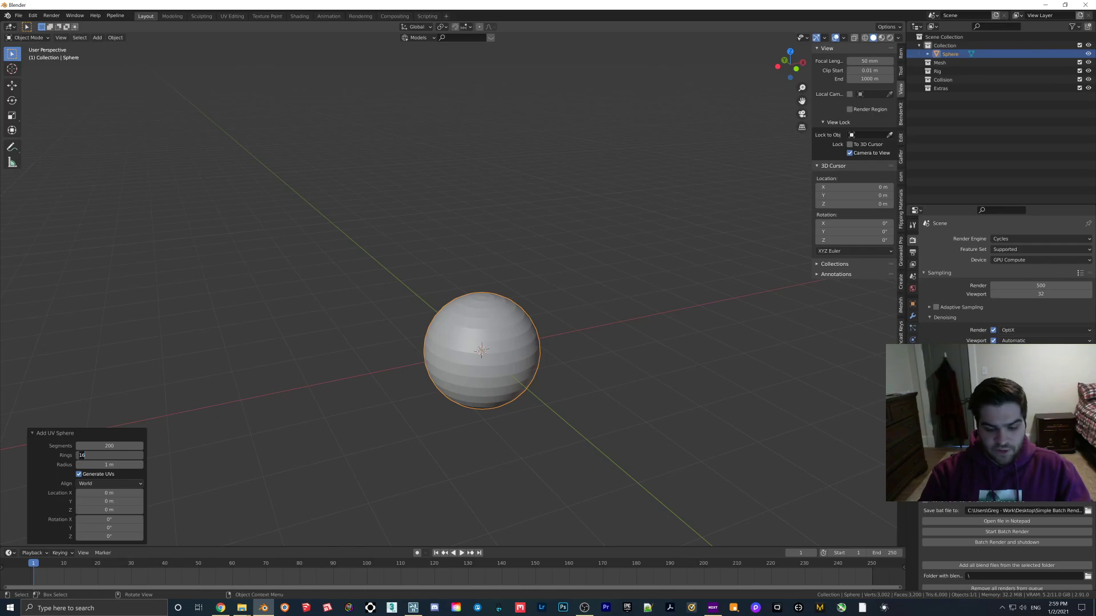
key(g)
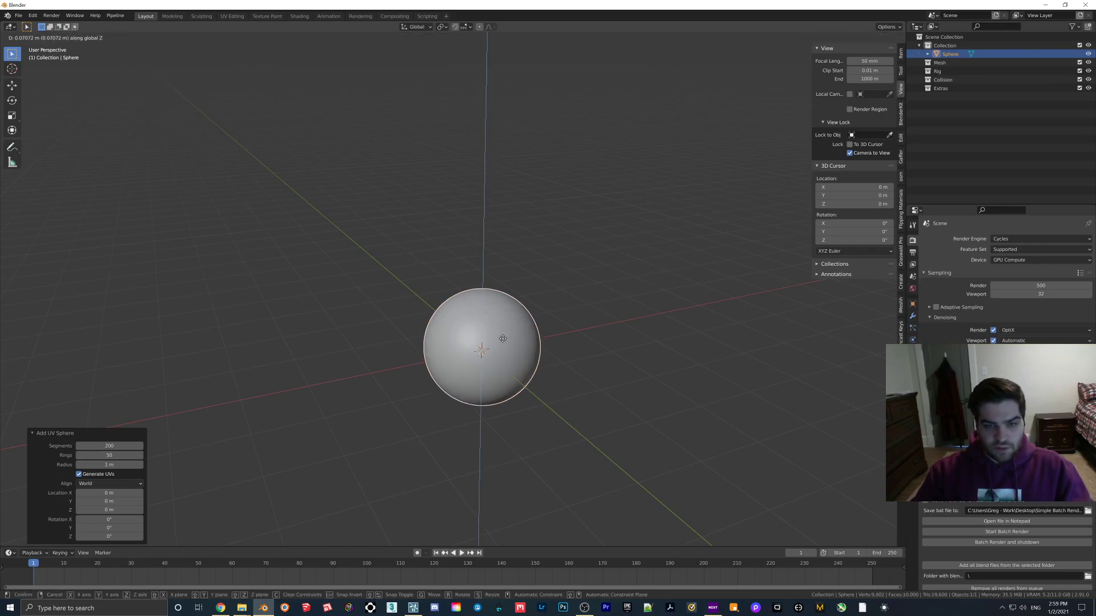
mouse_move(511, 397)
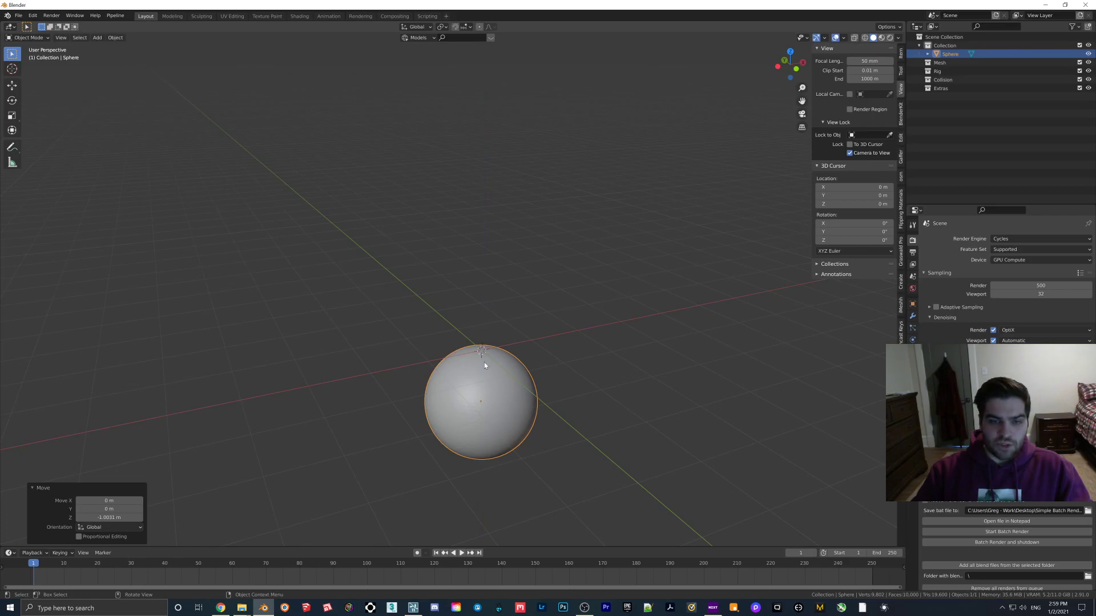
mouse_move(482, 337)
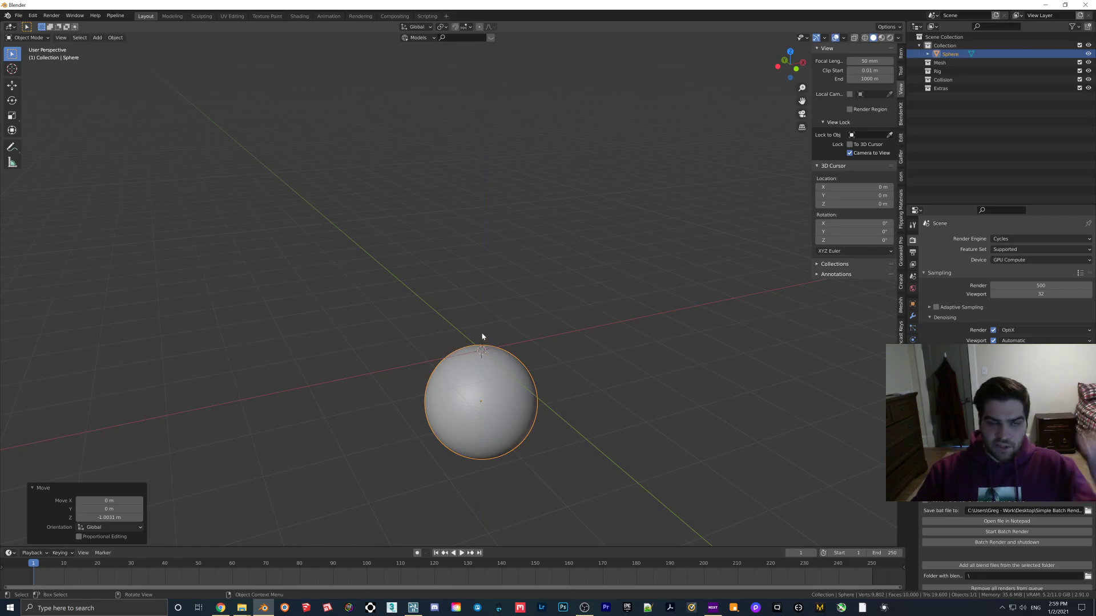
click(114, 37)
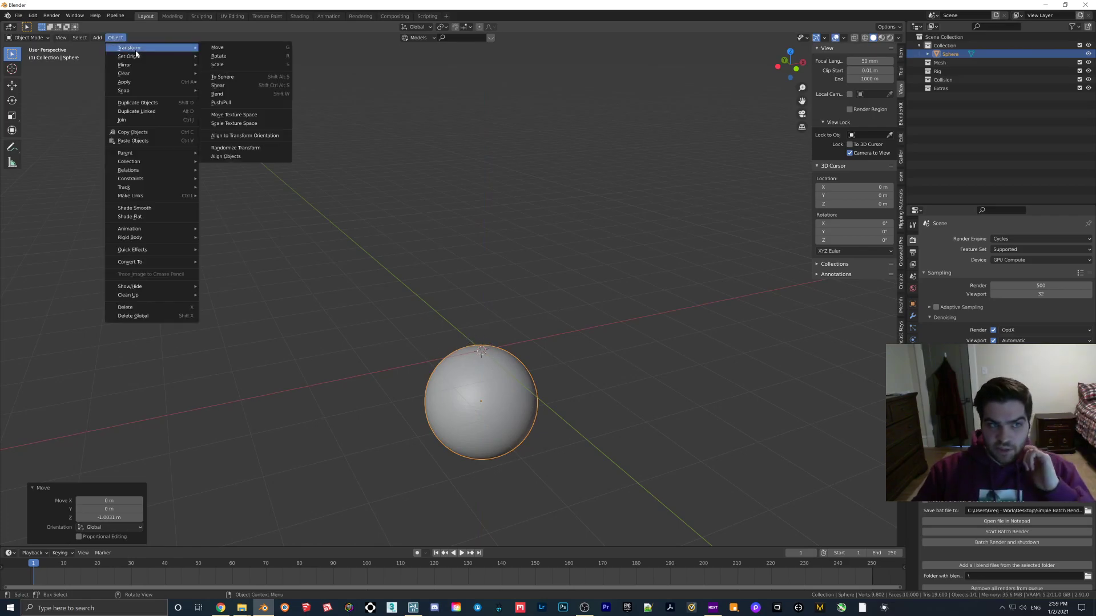
mouse_move(128, 56)
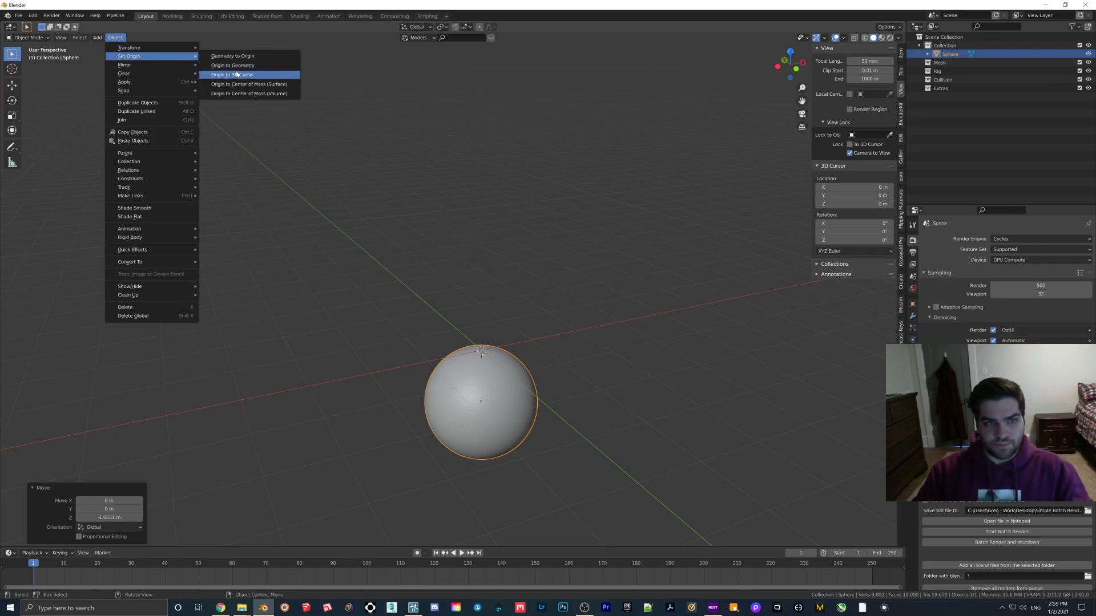
click(233, 75)
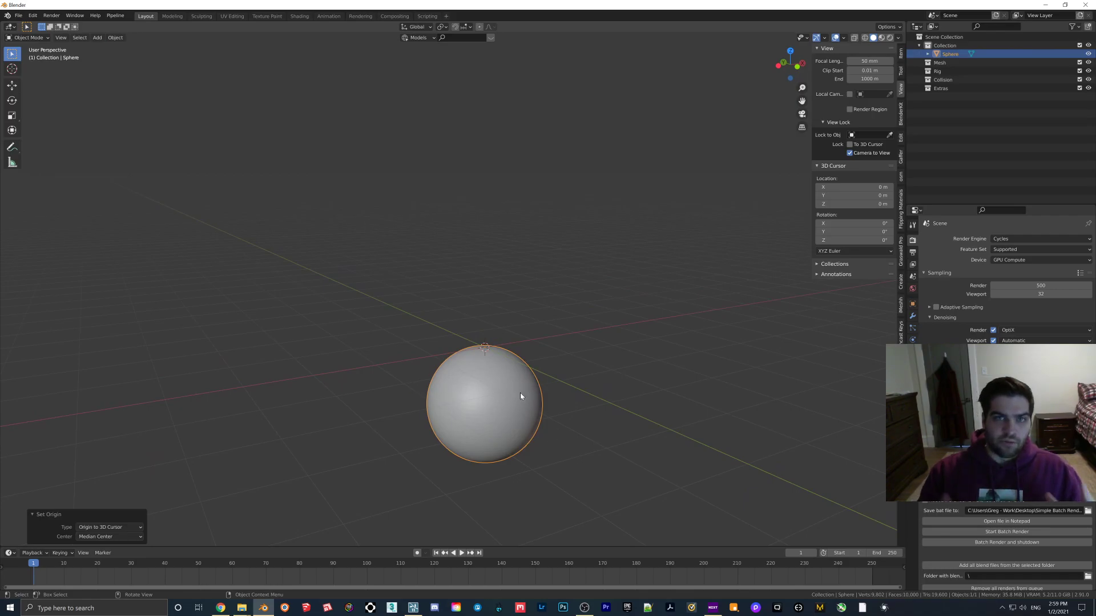
mouse_move(580, 278)
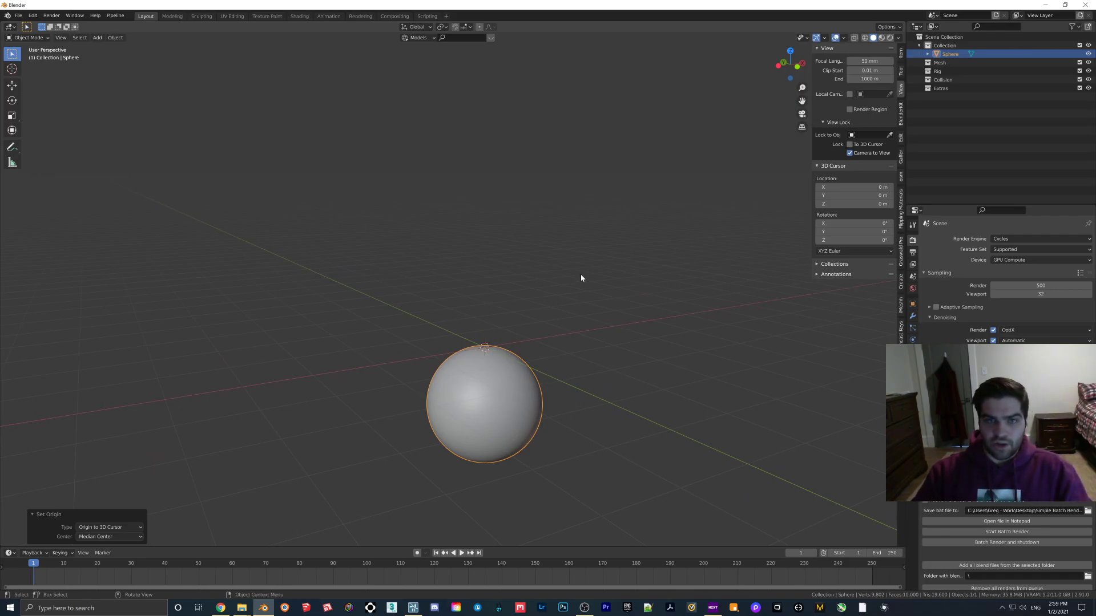
Step: Enable the Face Orientation overlay and flip the sphere's normals so it reads inward-facing
click(843, 37)
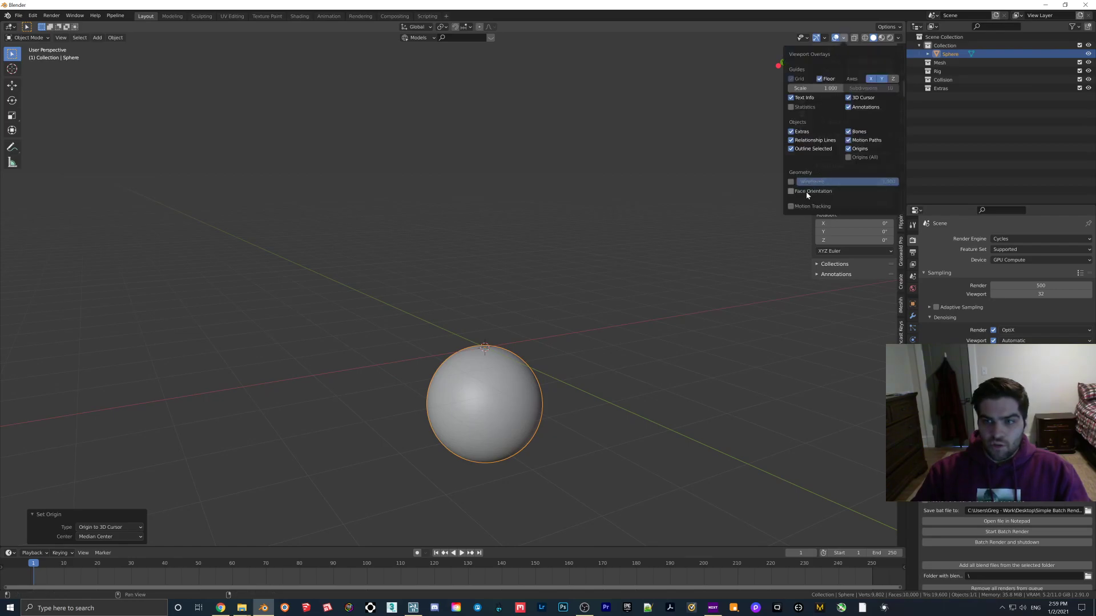
click(492, 418)
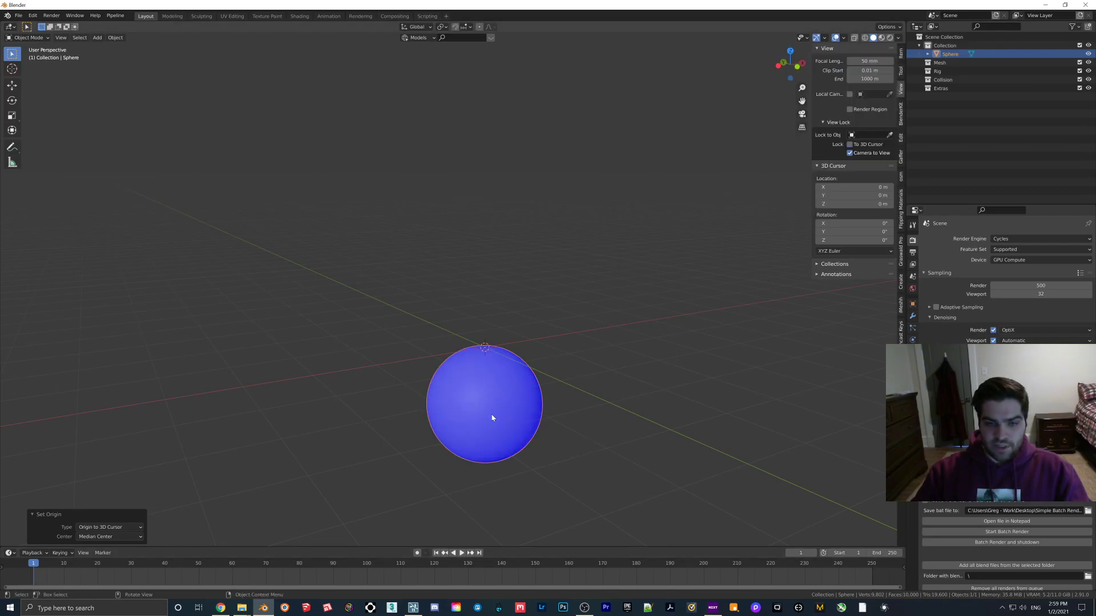
mouse_move(520, 407)
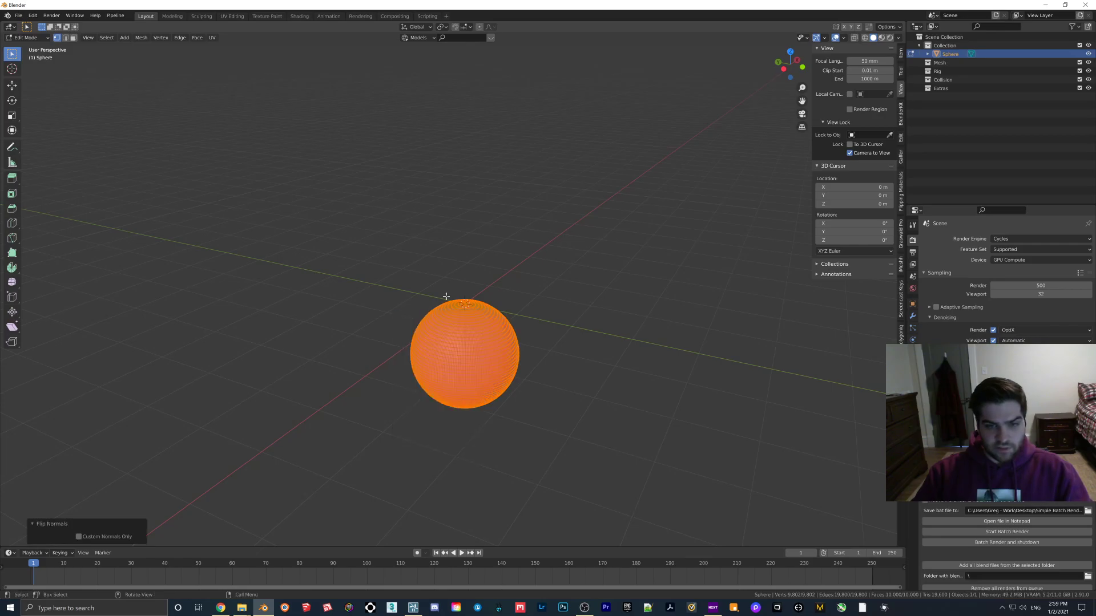
key(Tab)
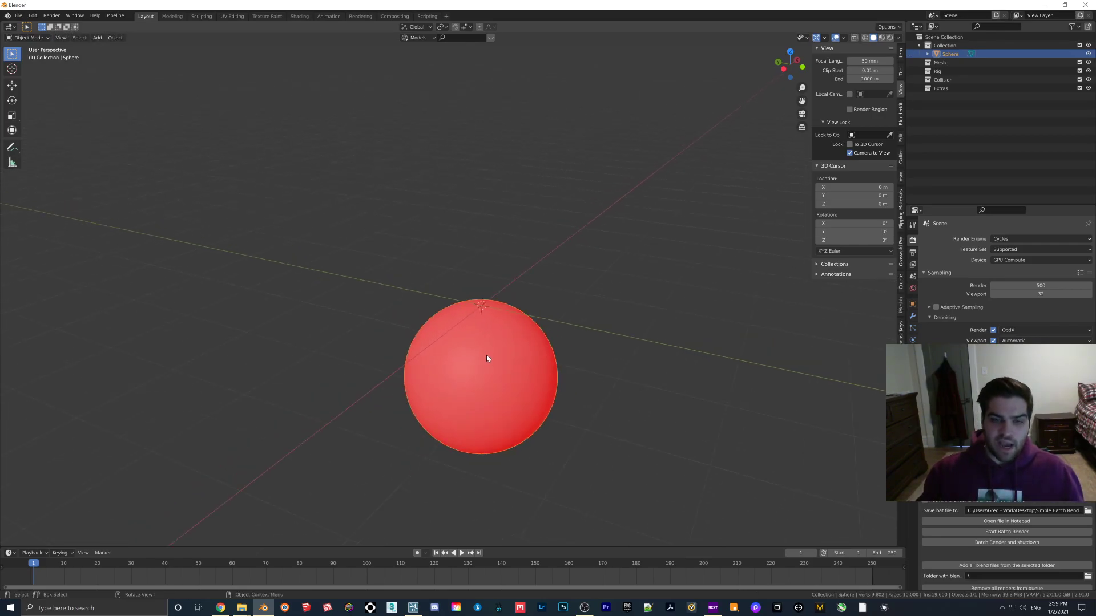
mouse_move(506, 415)
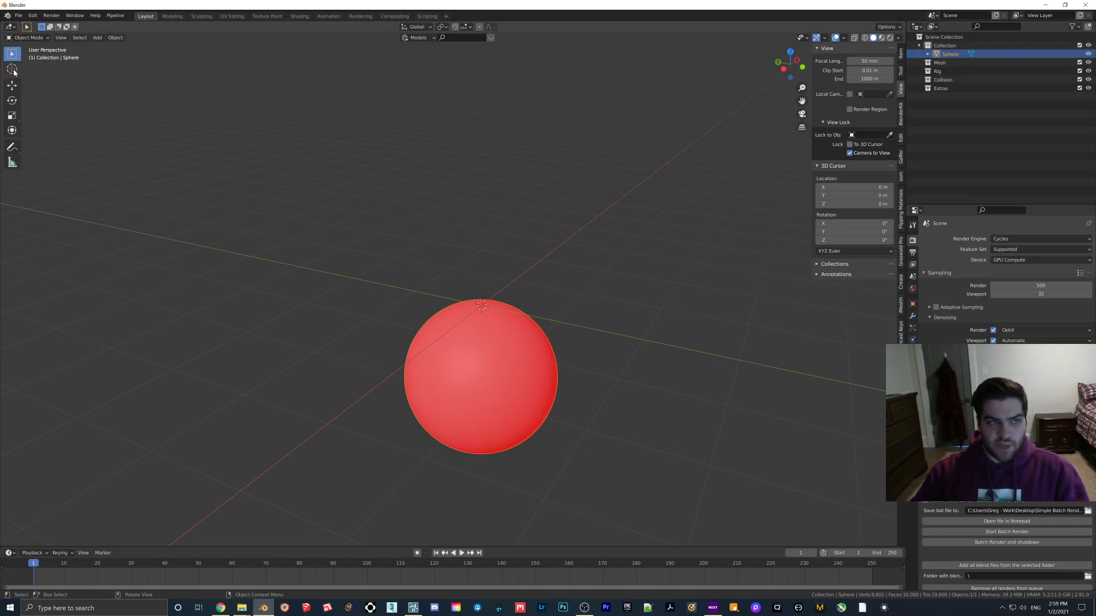
mouse_move(216, 112)
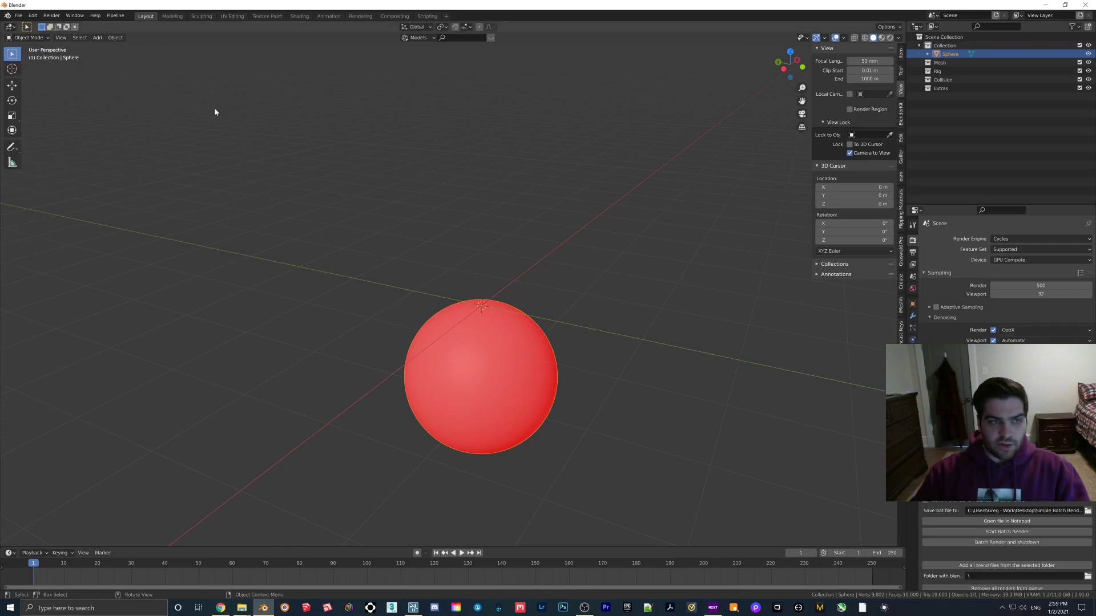
Step: Place the imported HDRI sphere in the Lumion city scene and scale it up to enclose everything
click(412, 607)
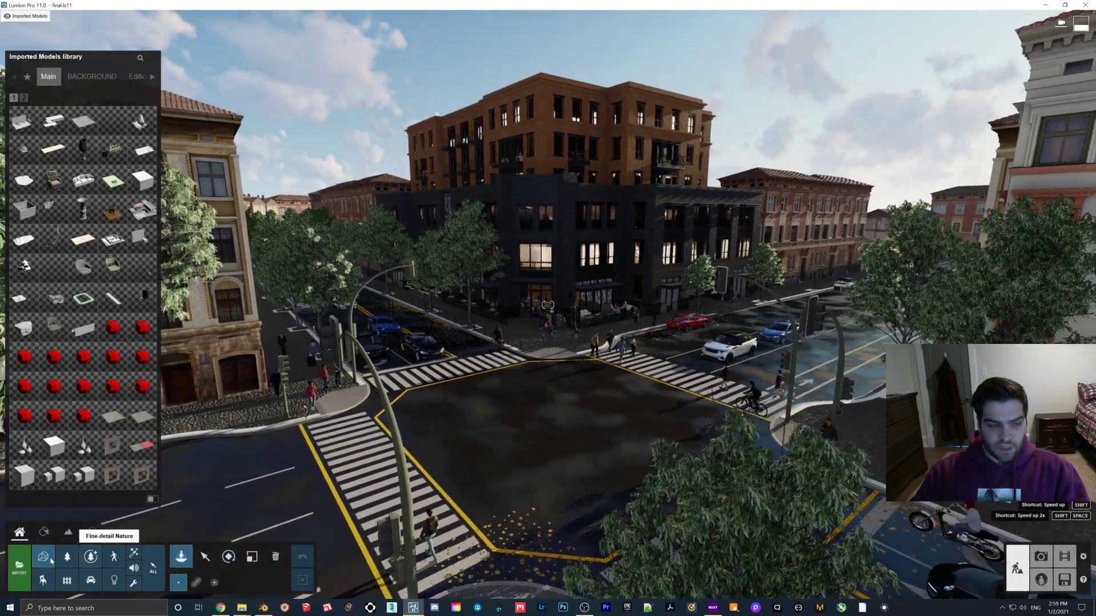
click(20, 559)
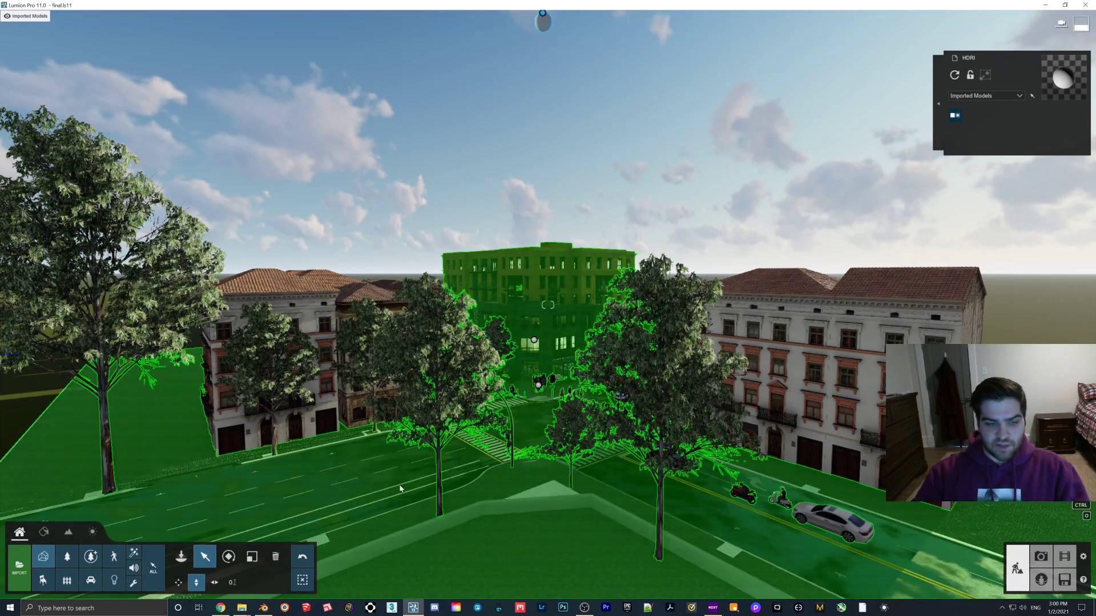
click(251, 557)
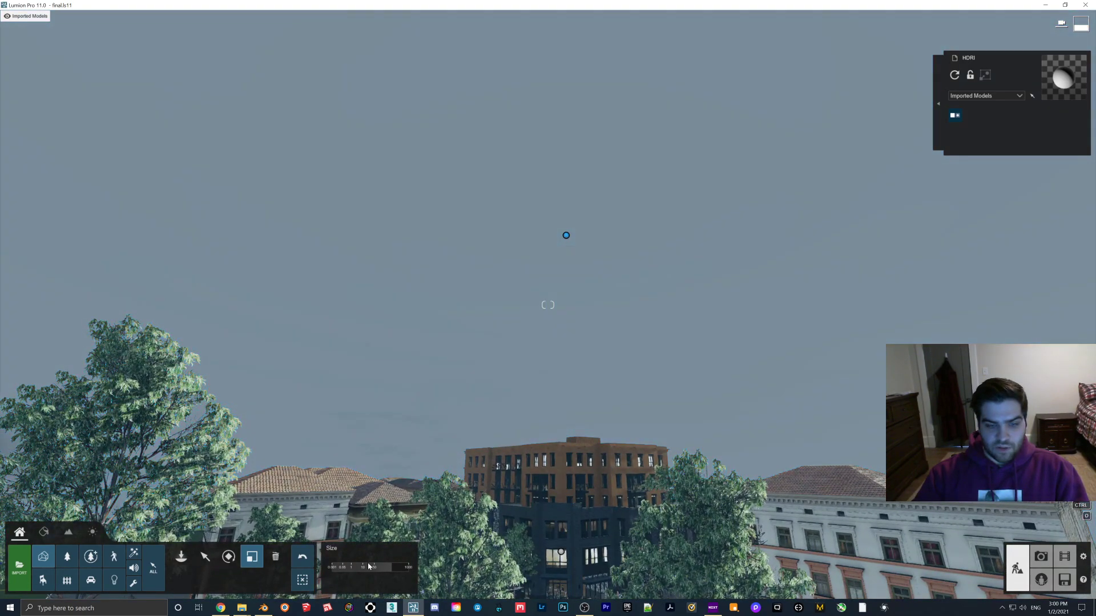
click(205, 556)
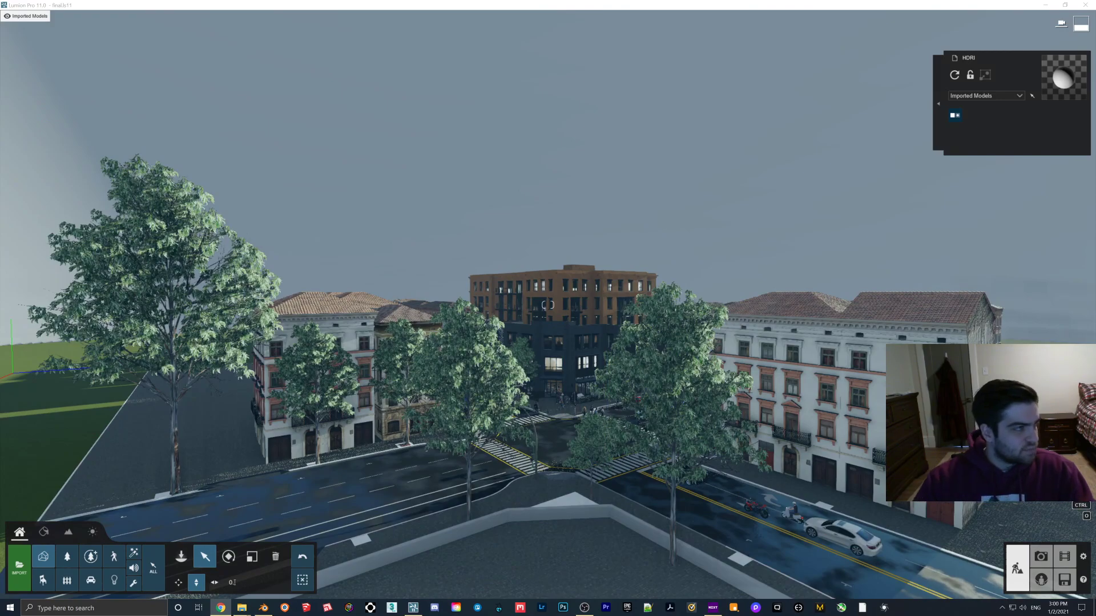
click(220, 607)
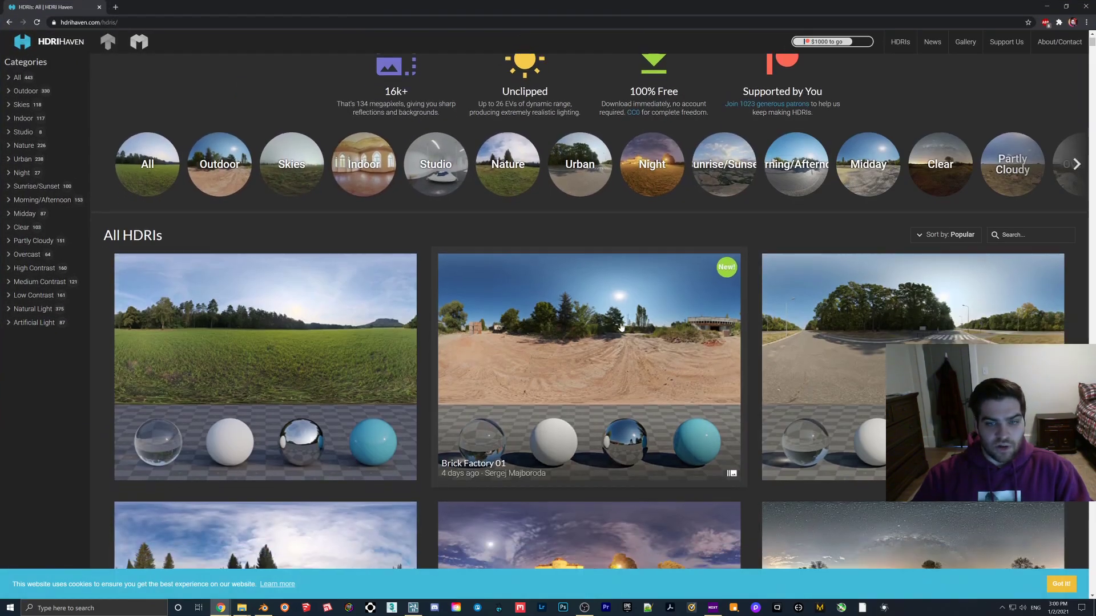
scroll(down, 3)
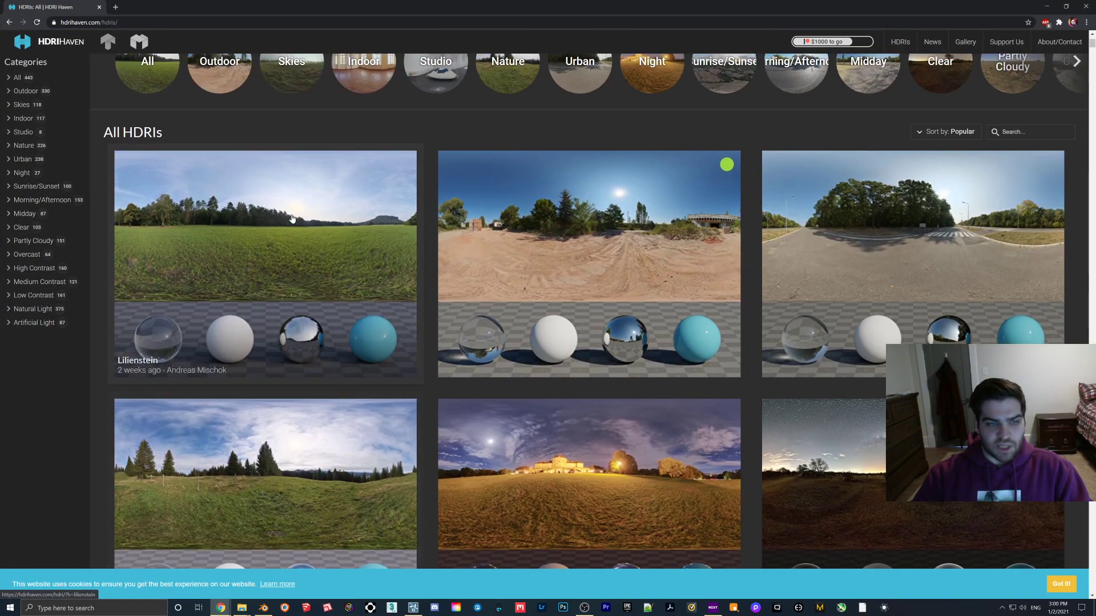
scroll(down, 3)
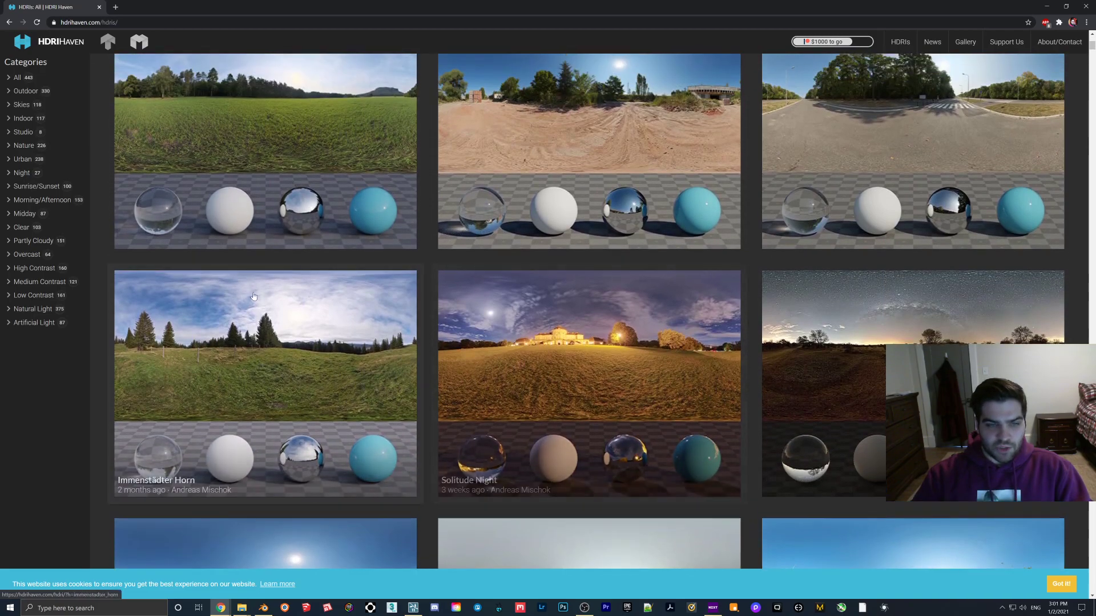
mouse_move(343, 324)
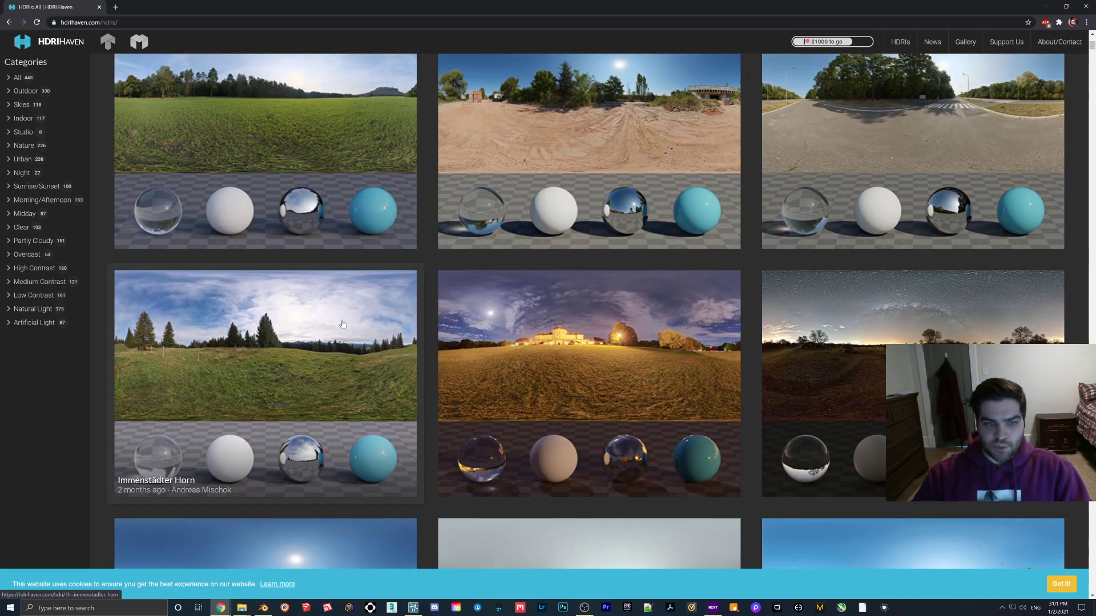
mouse_move(399, 357)
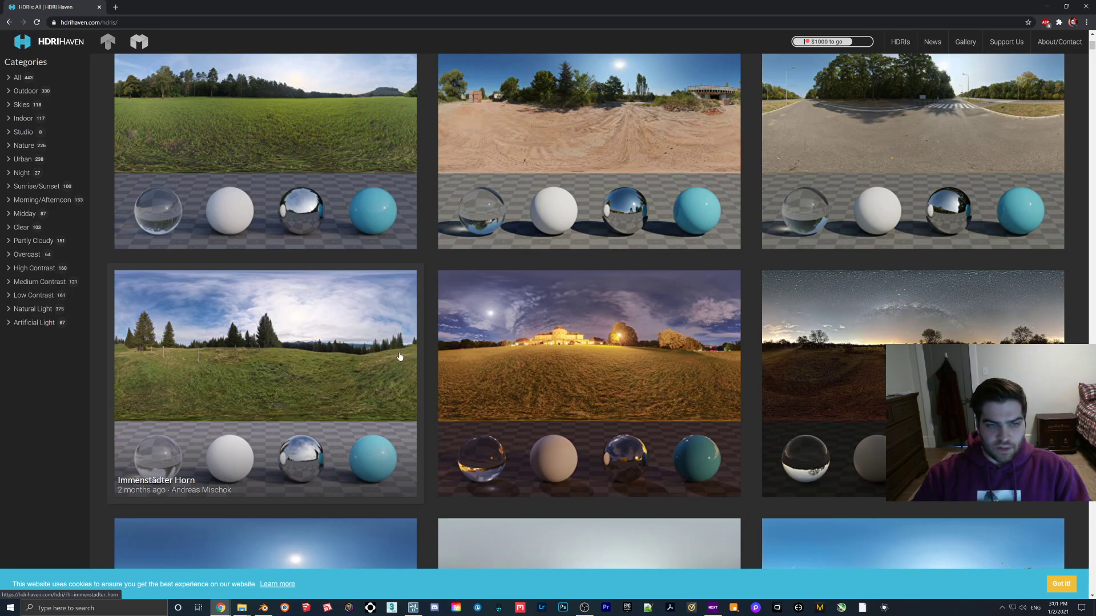
scroll(down, 3)
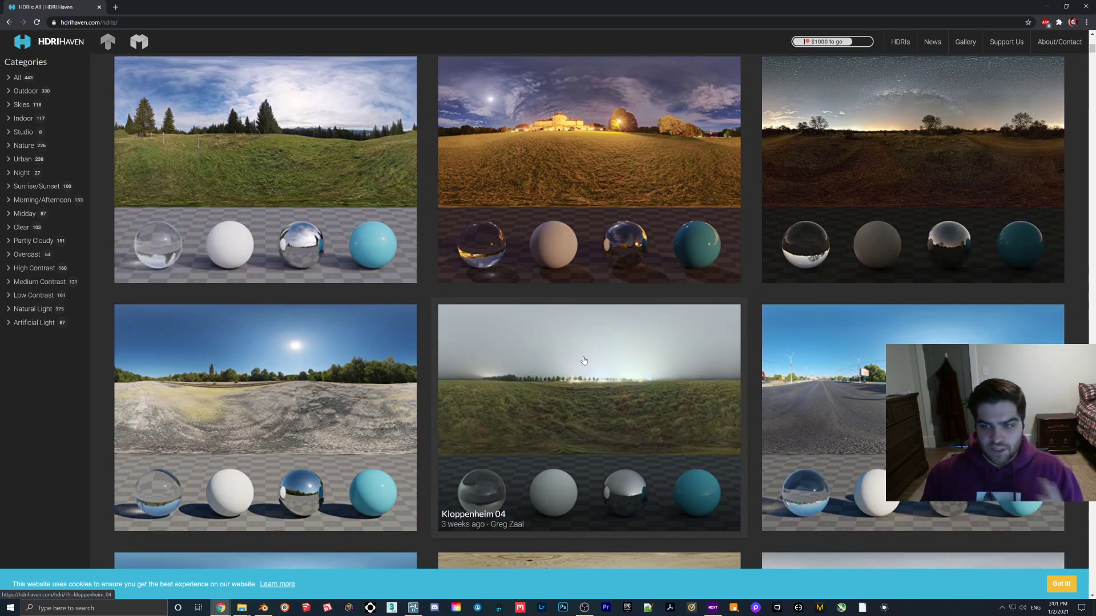
scroll(down, 3)
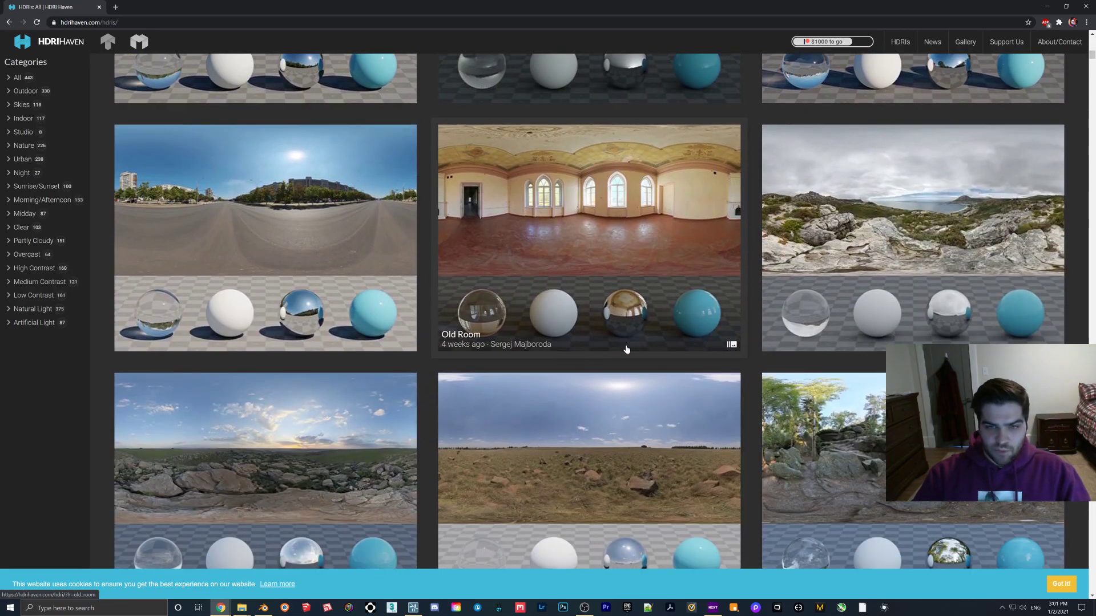
scroll(down, 3)
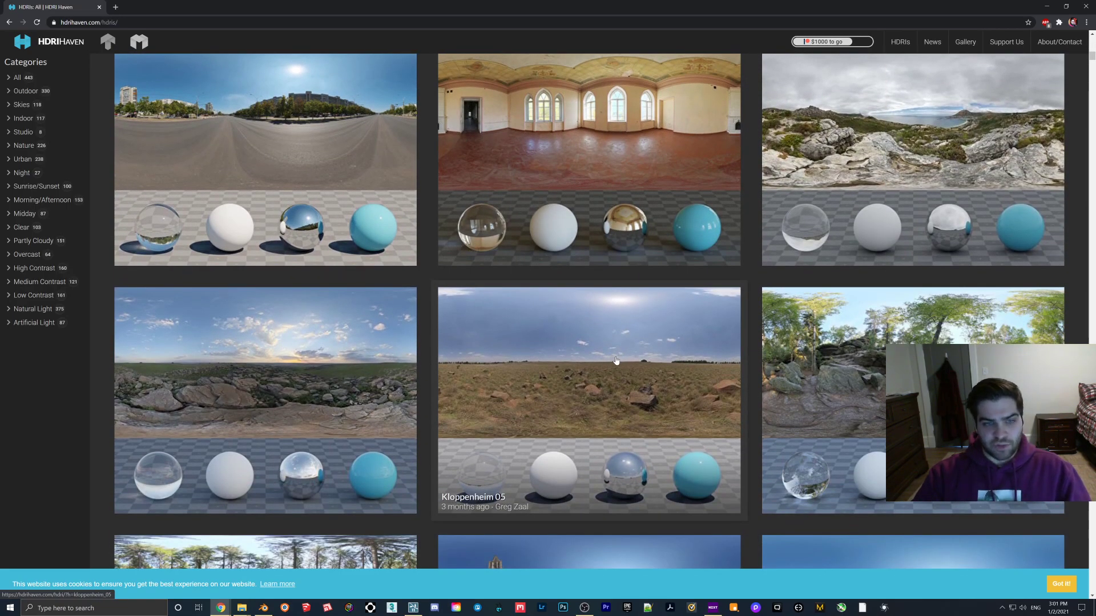
scroll(down, 3)
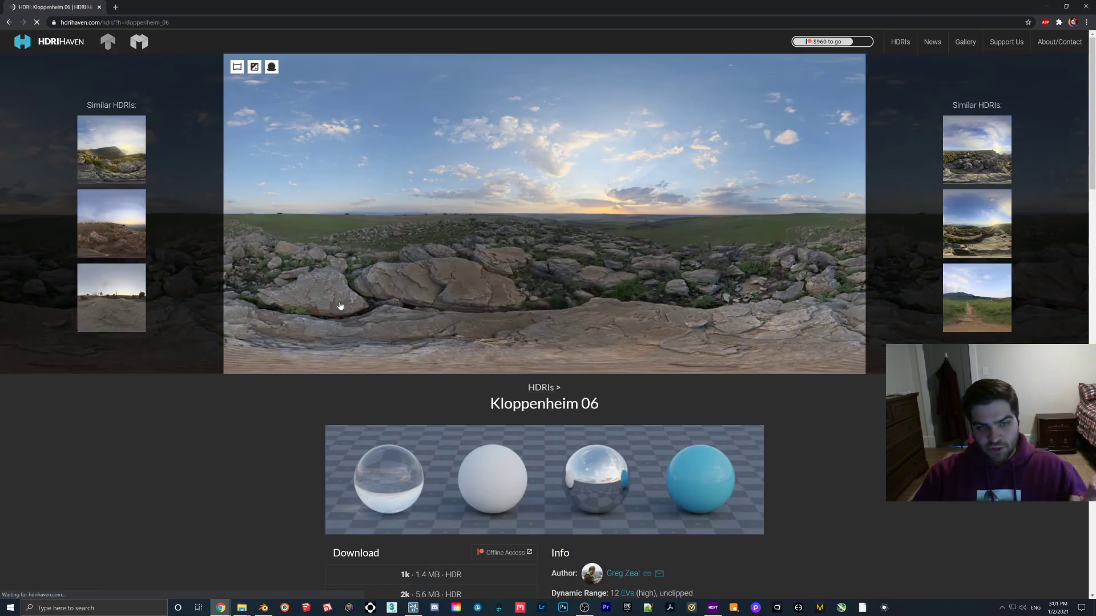
Step: Download the 8K tonemapped JPG of Kloppenheim 06 and return to Lumion
scroll(down, 3)
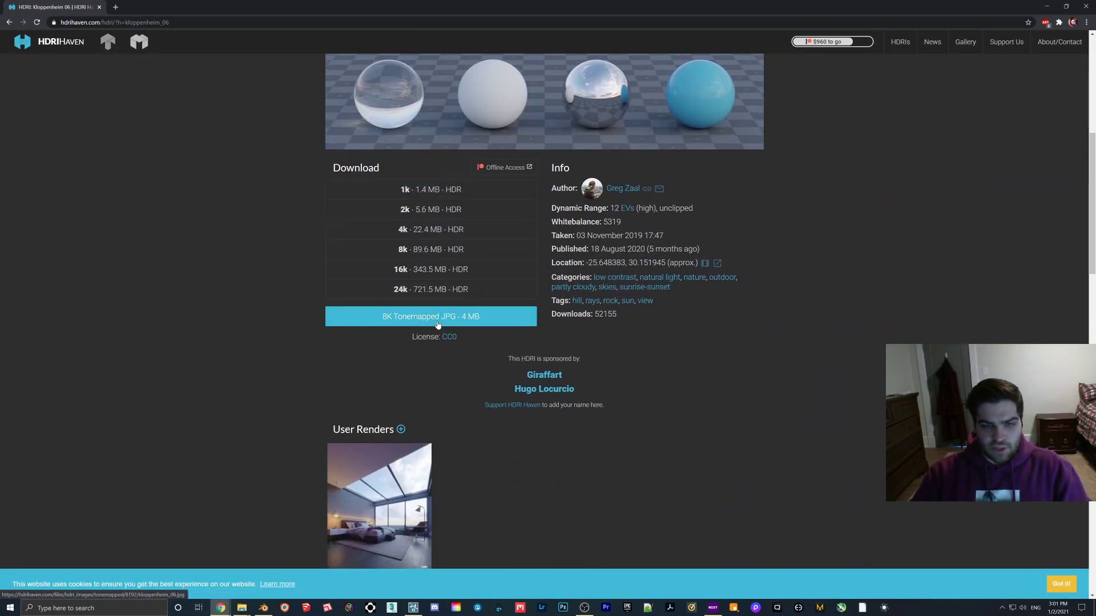
click(430, 316)
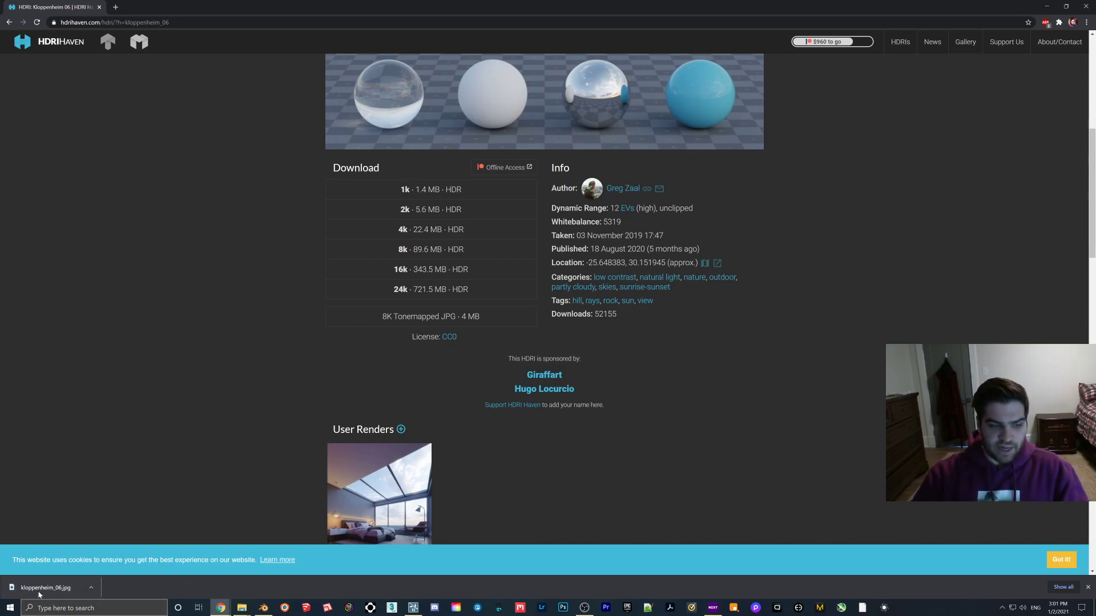
scroll(up, 3)
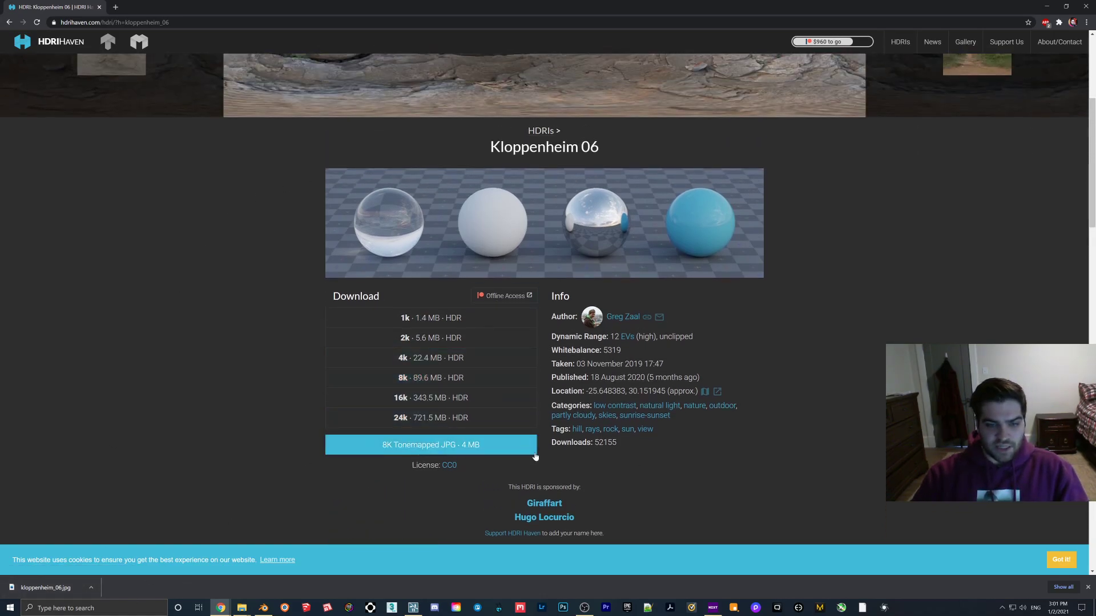
mouse_move(432, 444)
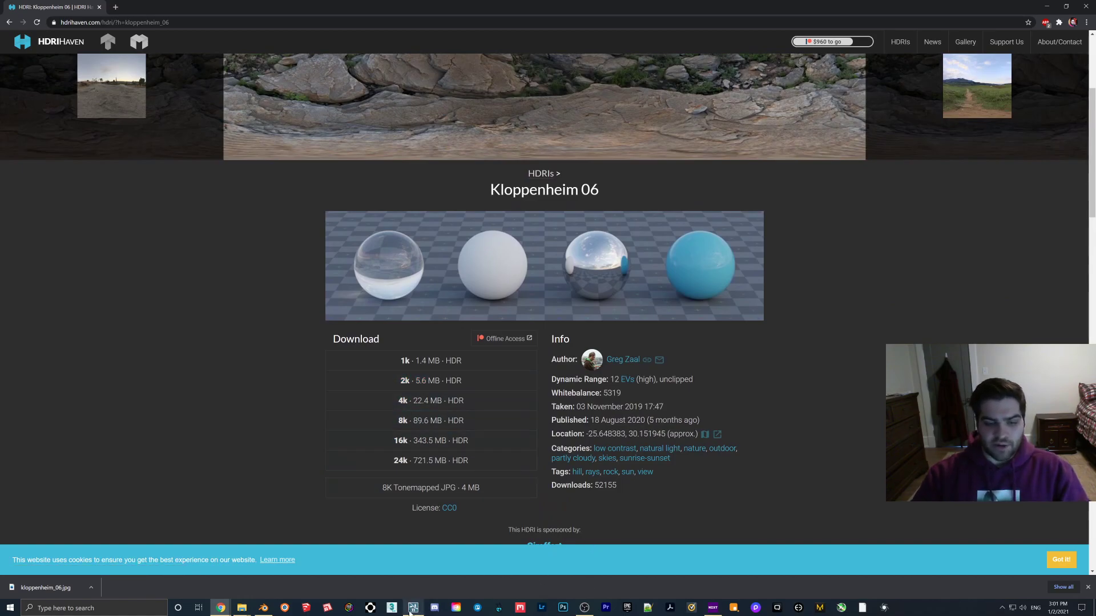
click(412, 607)
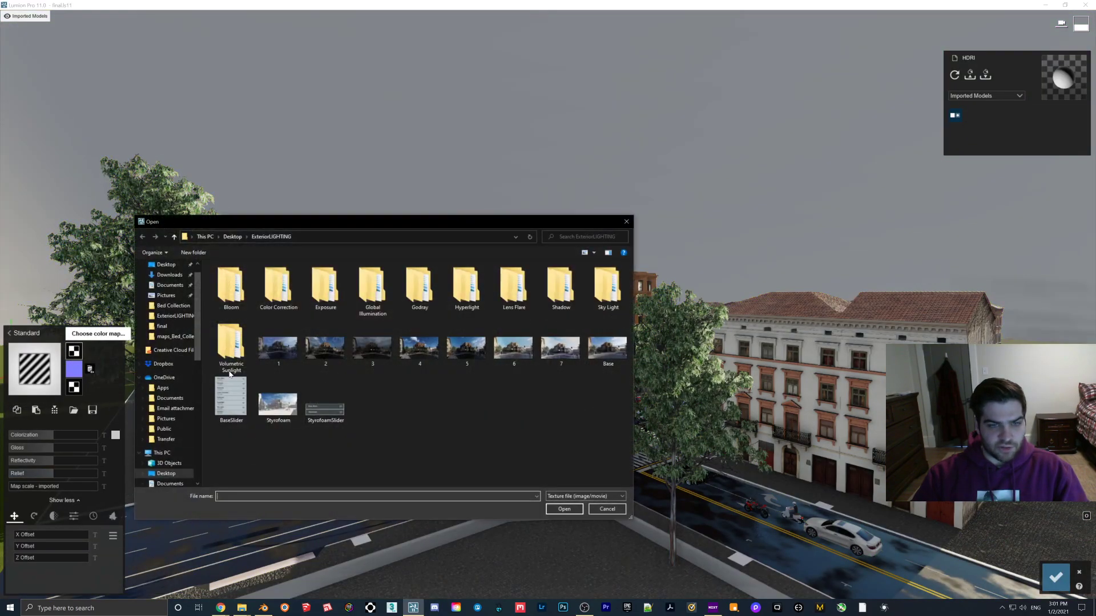
Step: Load kloppenheim_06.jpg from Downloads as the sphere material's colour map
click(170, 275)
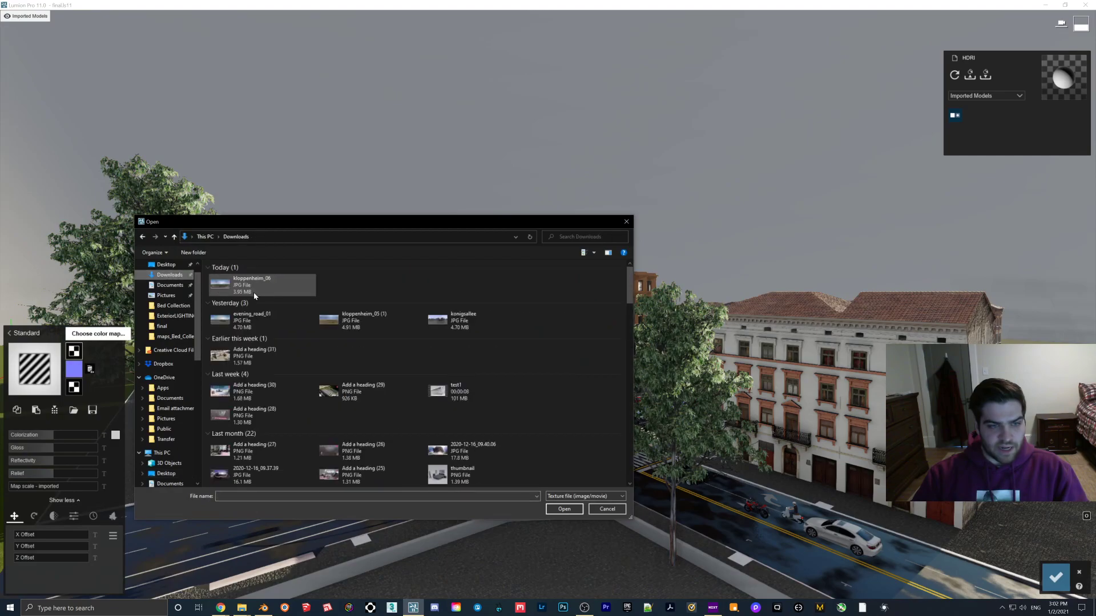
click(605, 509)
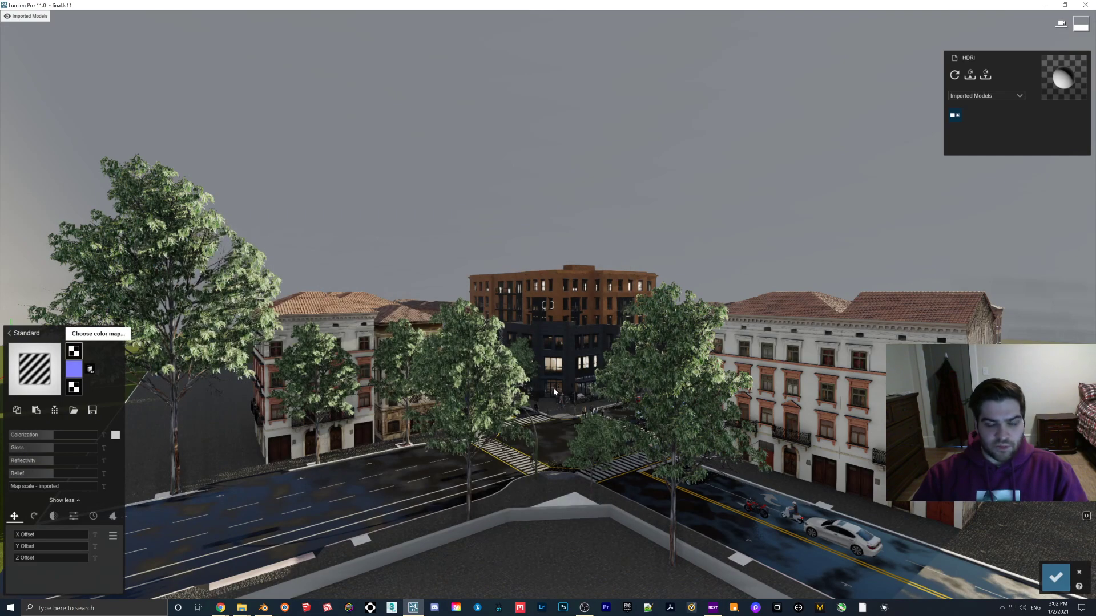
mouse_move(695, 325)
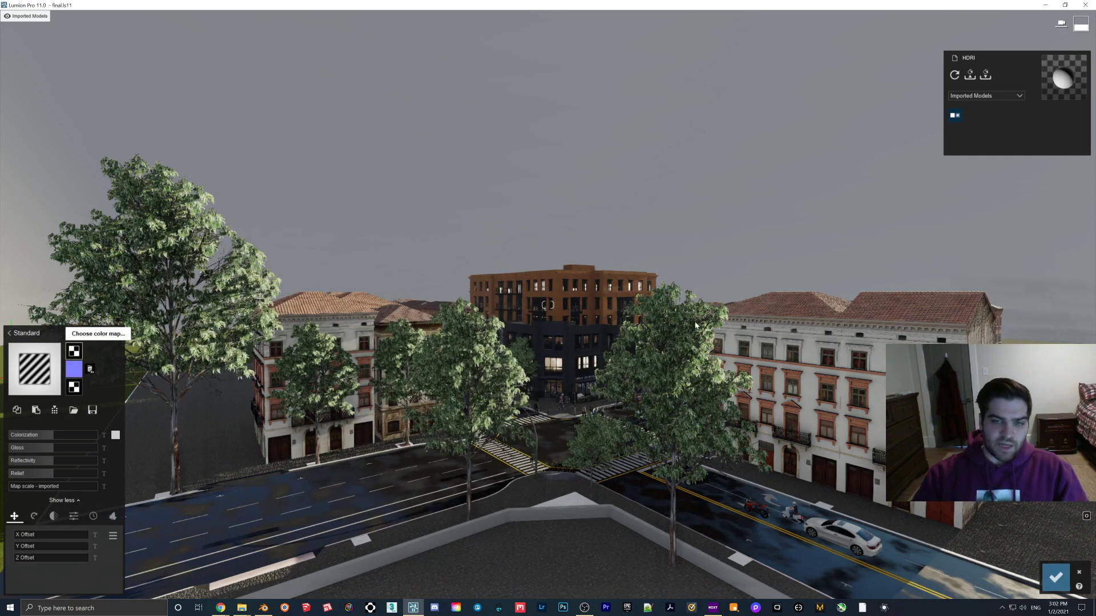
mouse_move(525, 308)
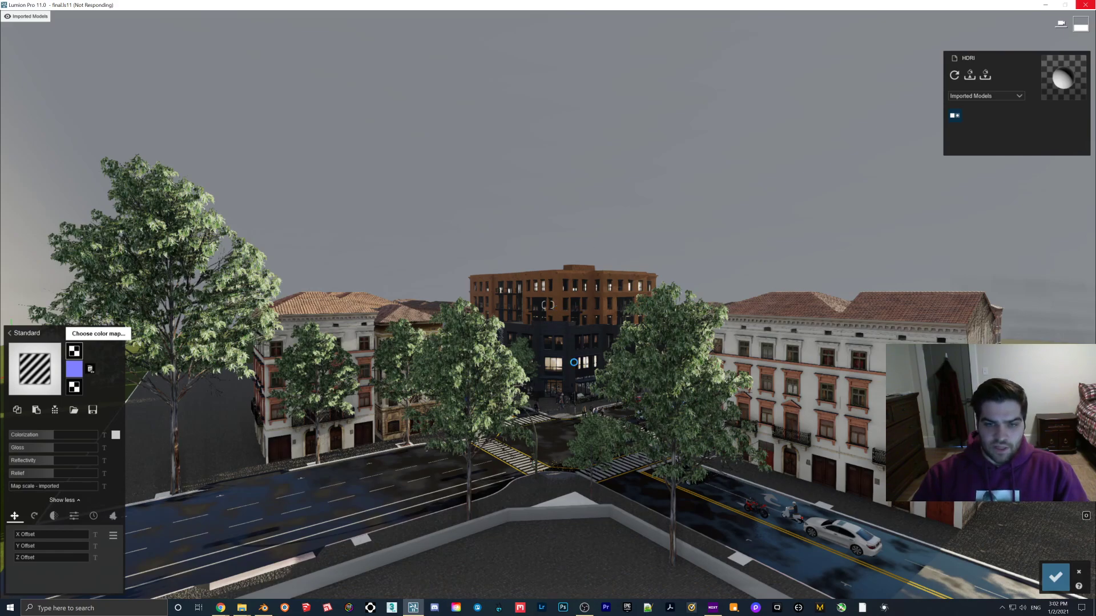
mouse_move(622, 300)
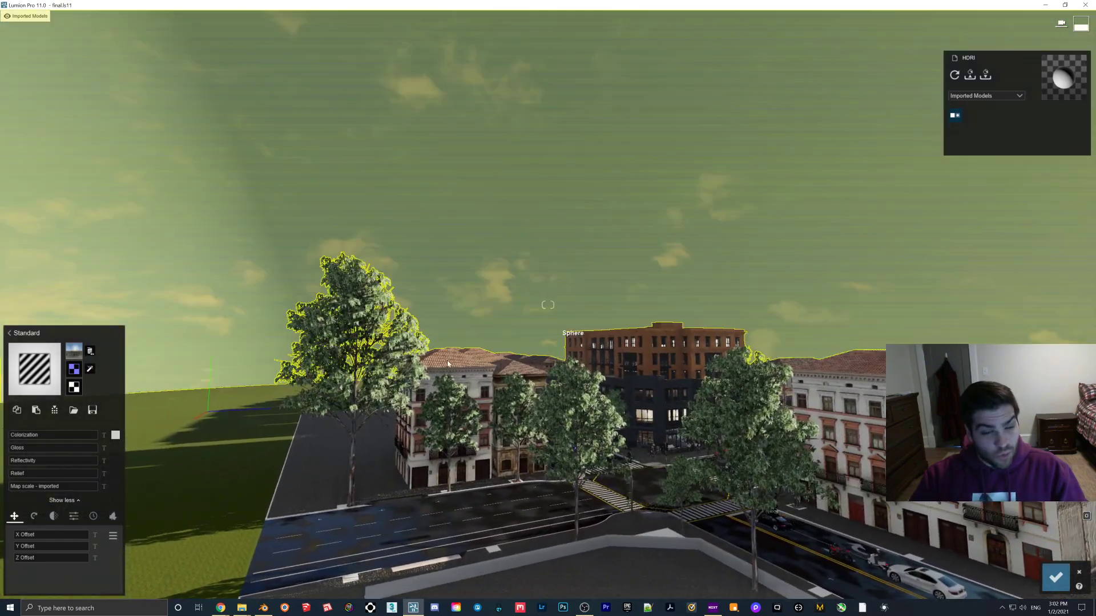
Step: Confirm the sphere material and switch to Photo mode under the new cloudy sky
click(73, 515)
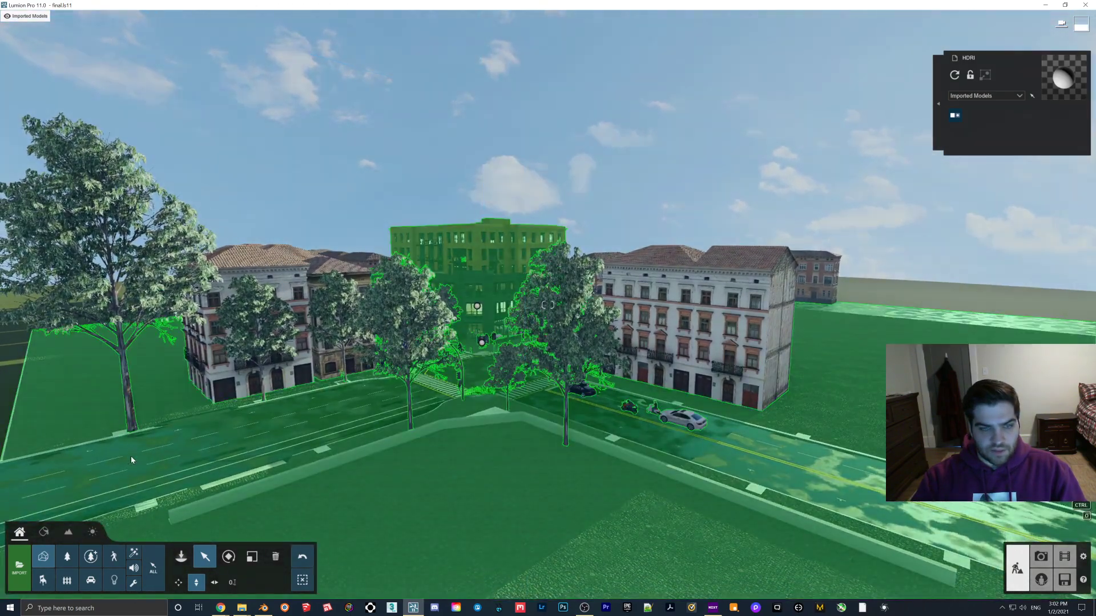
click(228, 557)
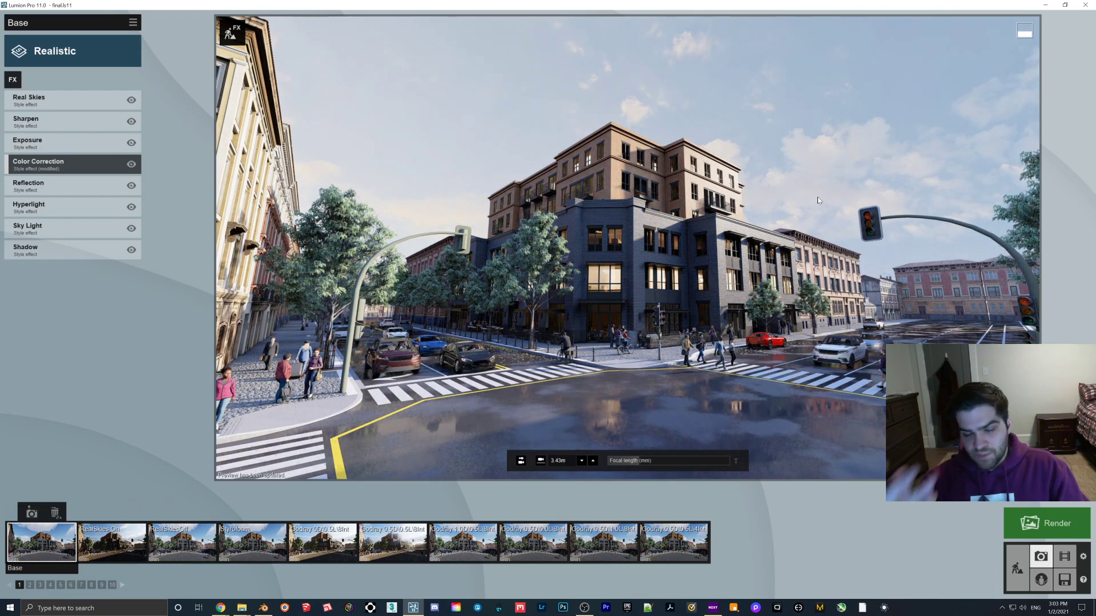
mouse_move(525, 95)
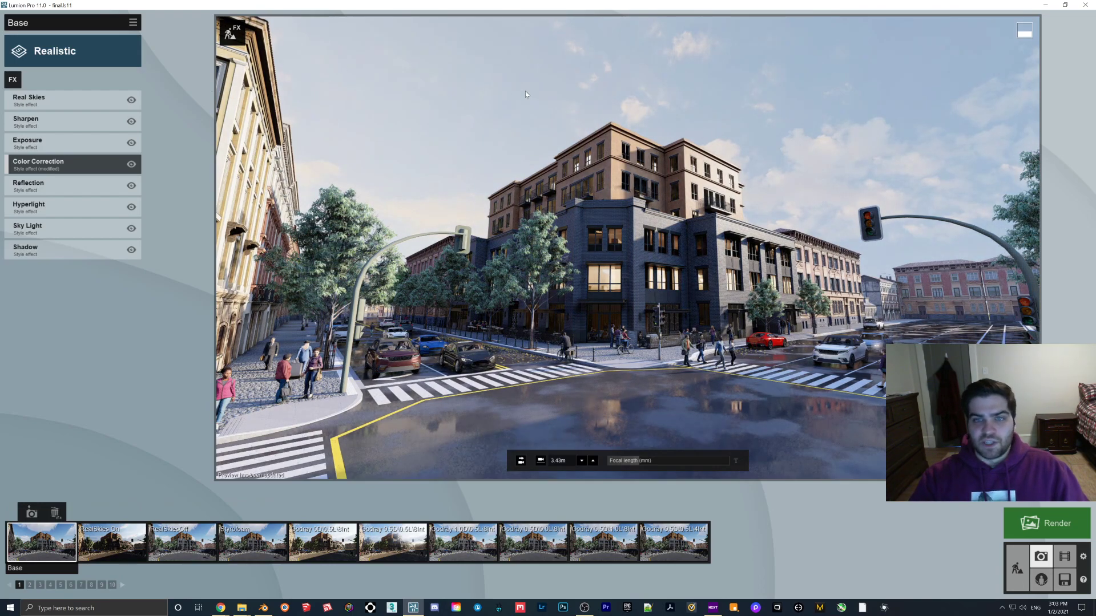
mouse_move(651, 217)
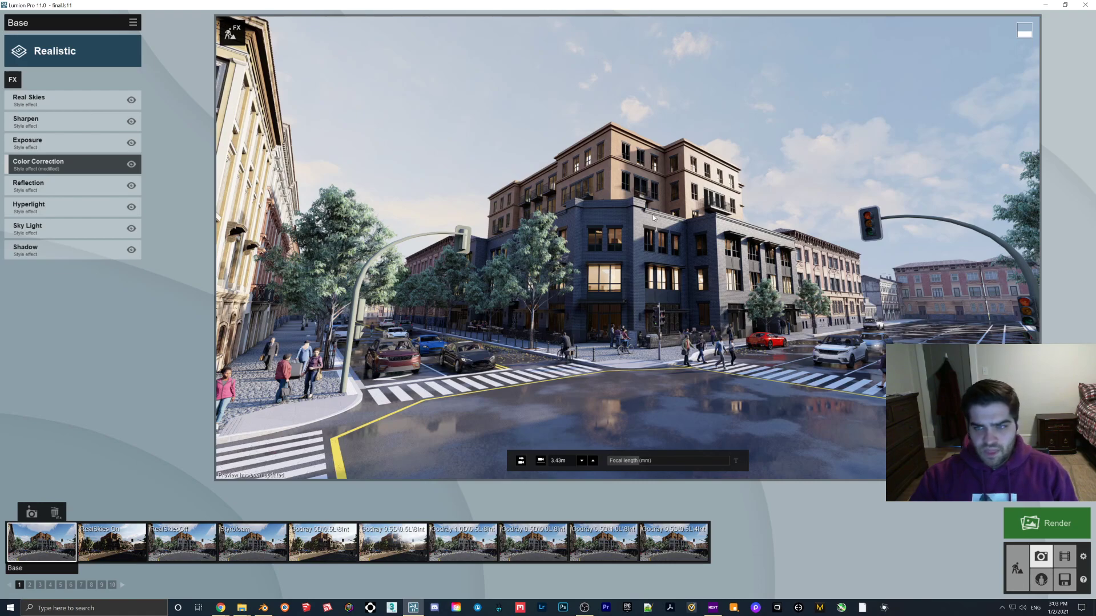
mouse_move(676, 230)
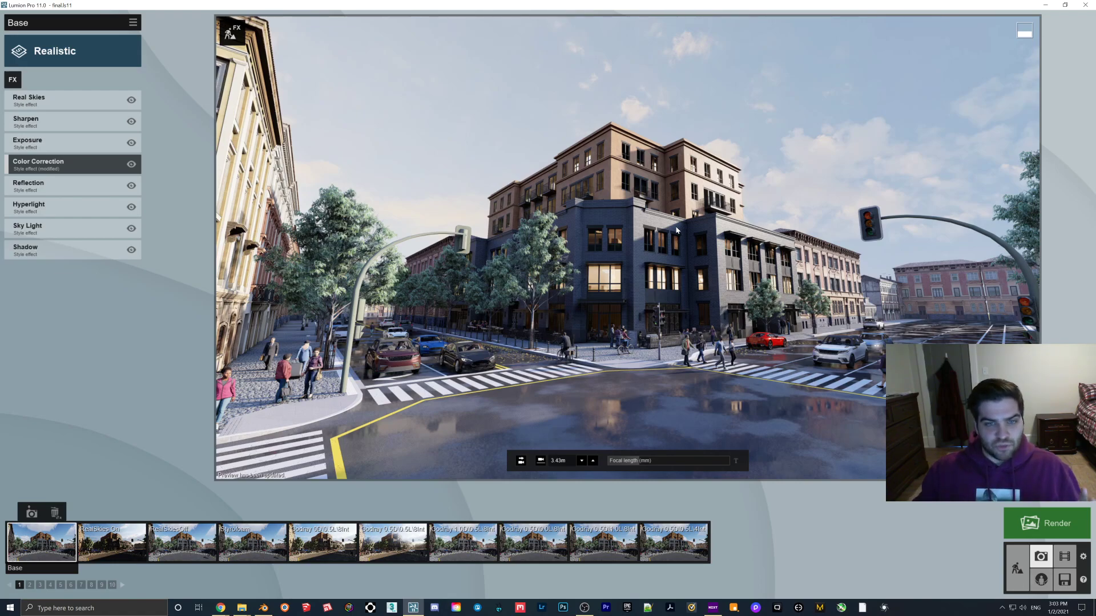
mouse_move(533, 88)
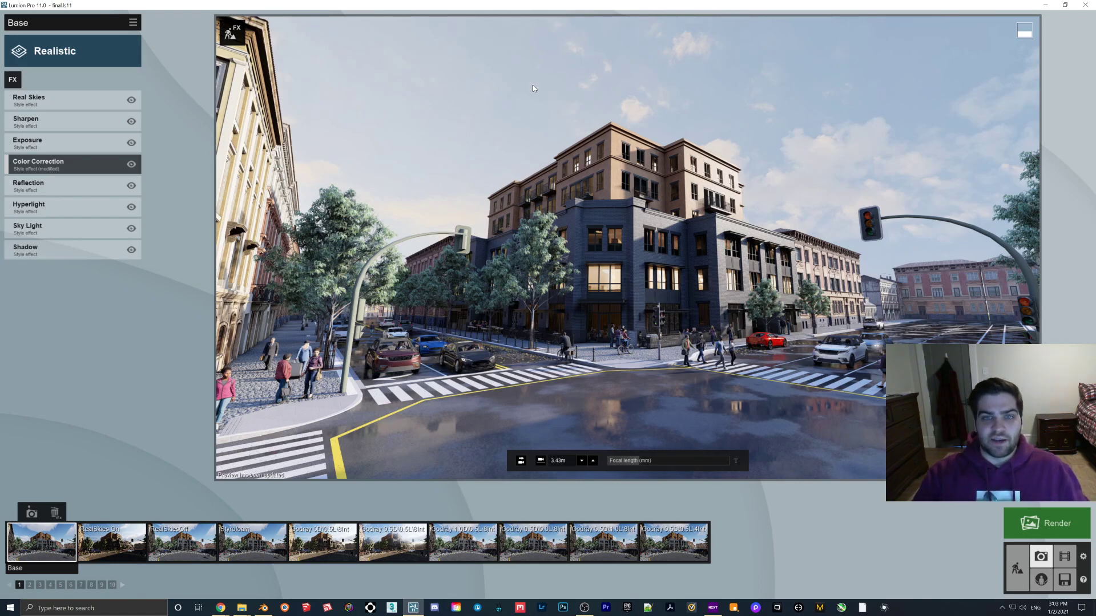
mouse_move(640, 342)
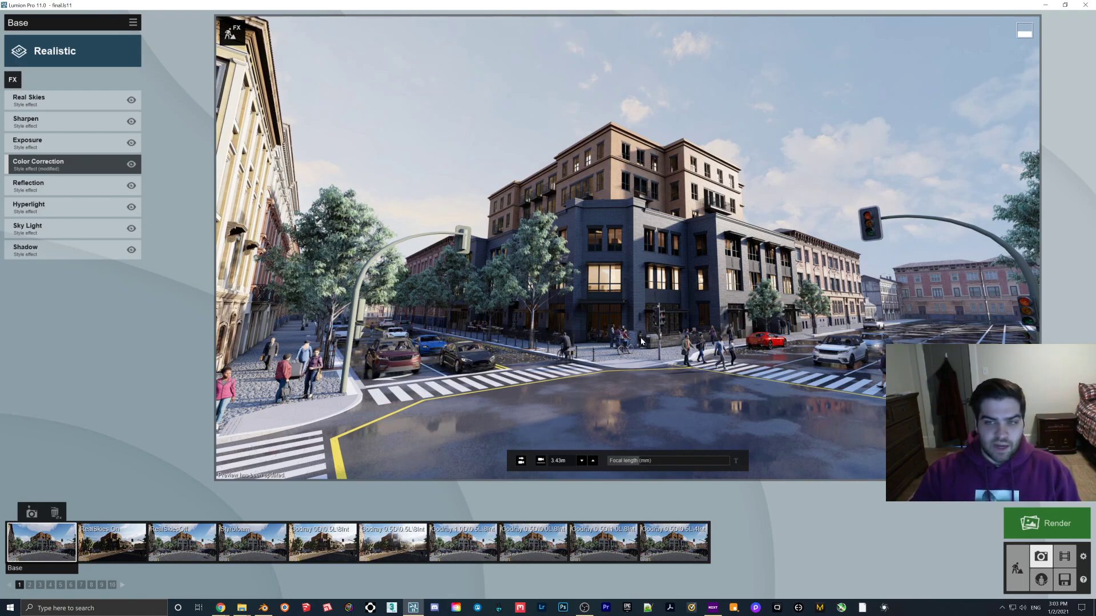
mouse_move(461, 117)
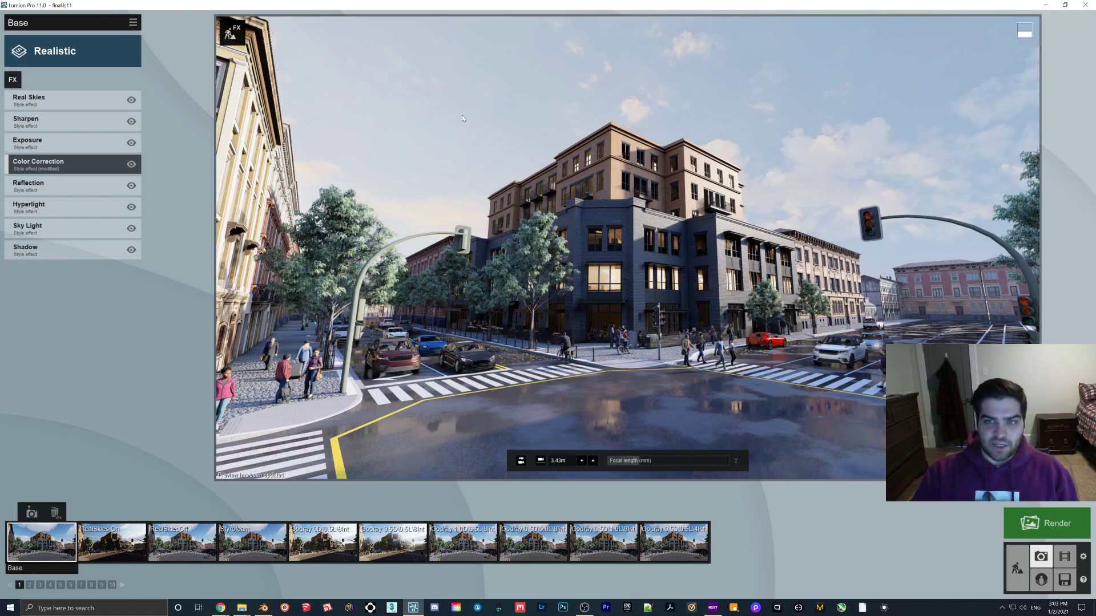
mouse_move(893, 172)
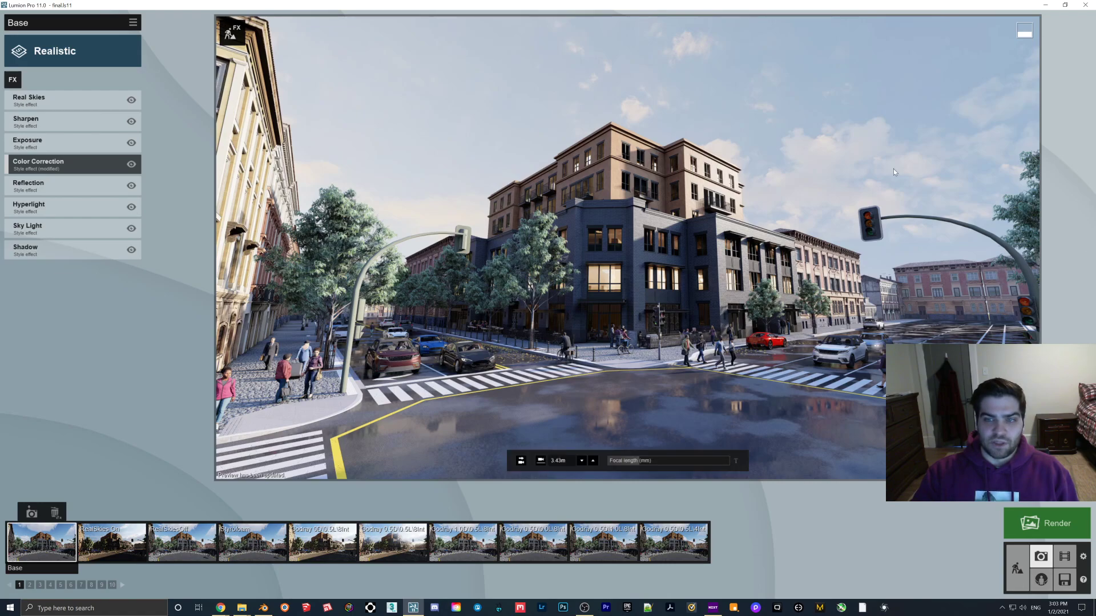
mouse_move(740, 156)
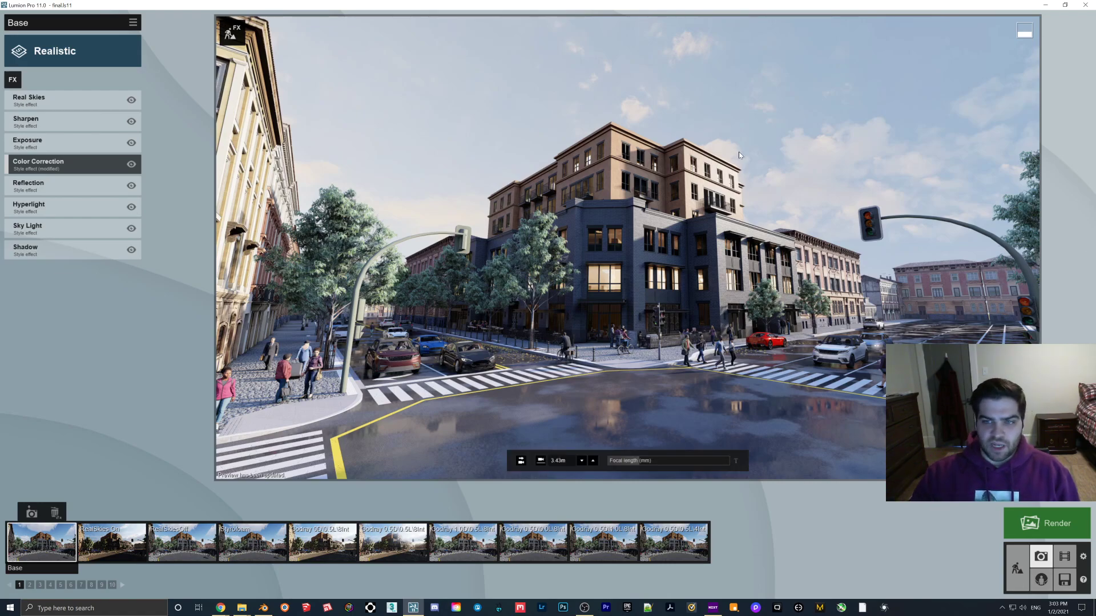
mouse_move(639, 204)
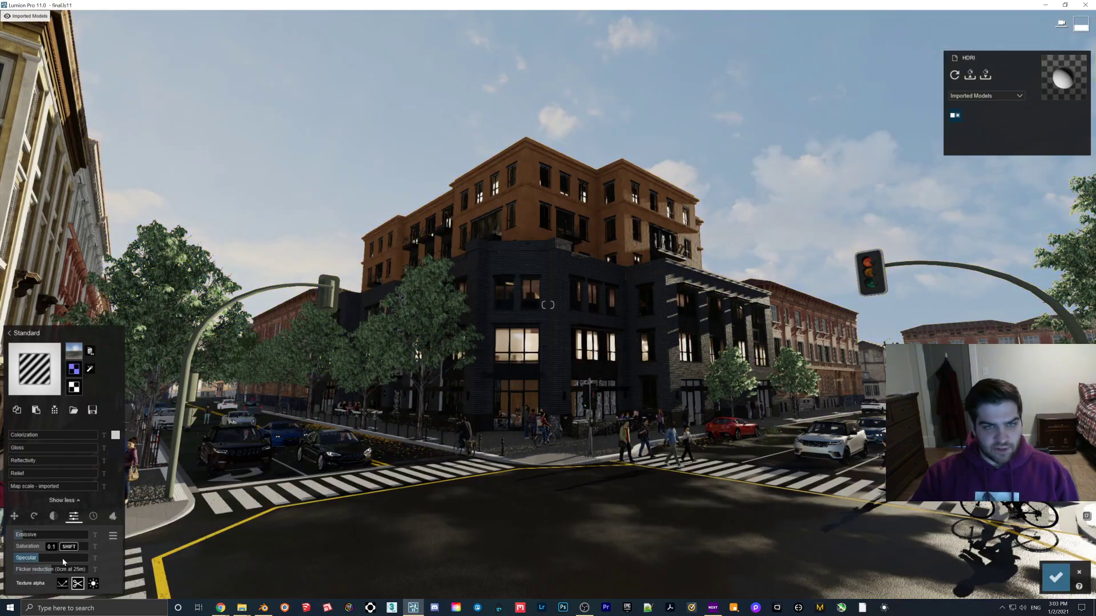
Step: Confirm the edited sky material and return to the photo view
click(26, 568)
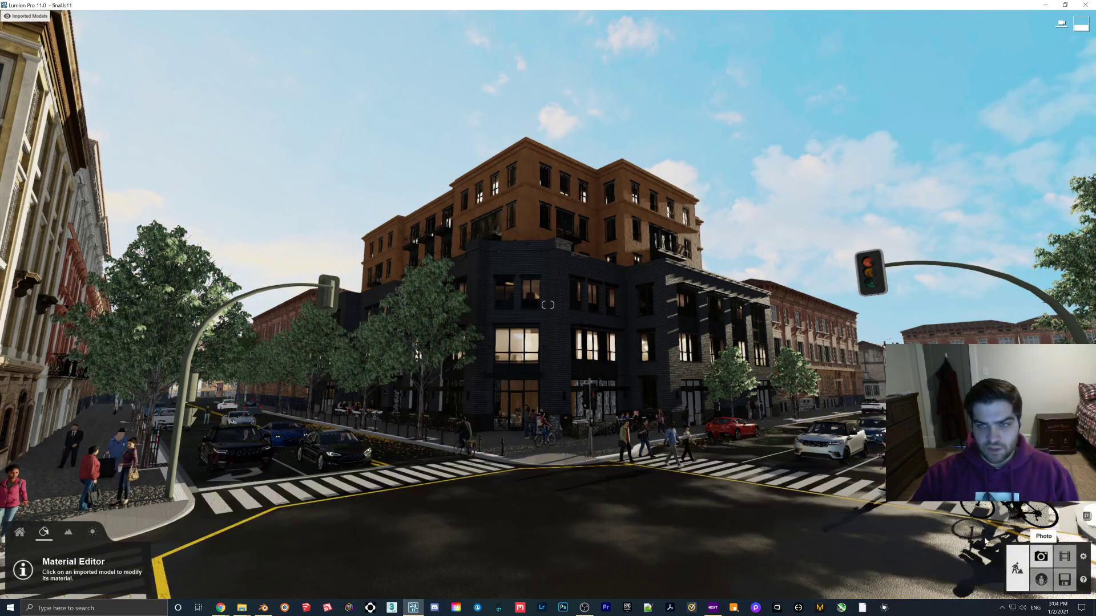
click(1041, 557)
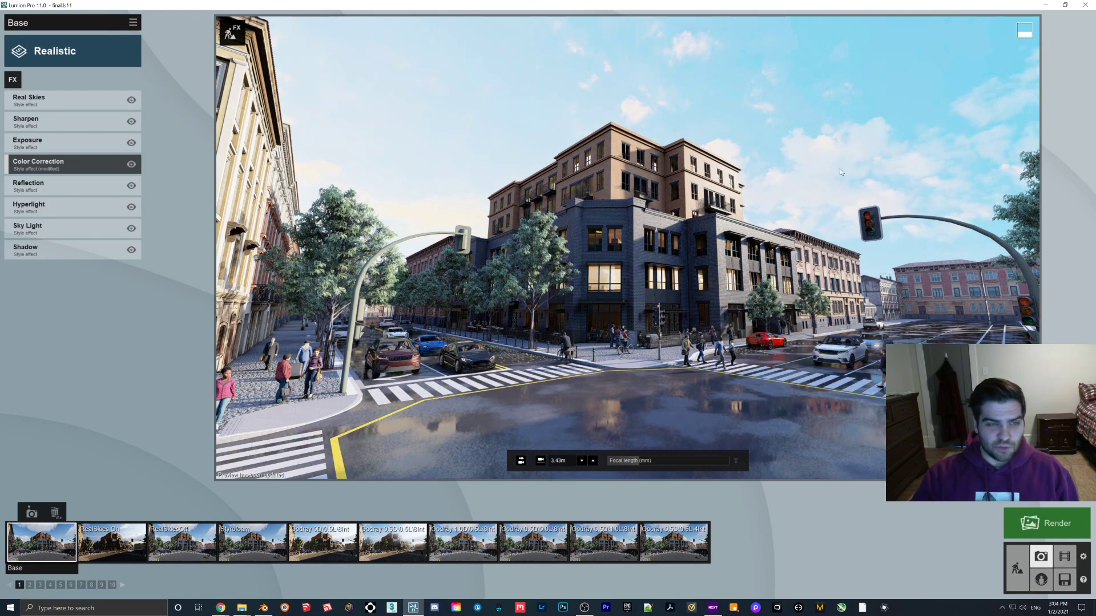
Step: Adjust the photo's Color Correction vibrance so the custom sky blends in
click(37, 164)
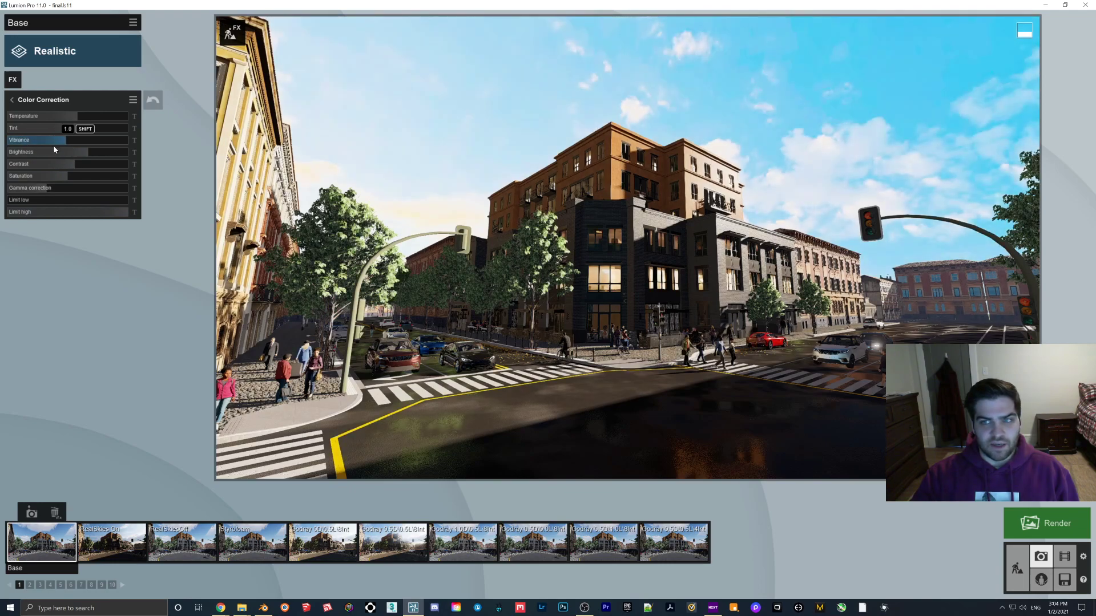
drag(62, 129, 49, 129)
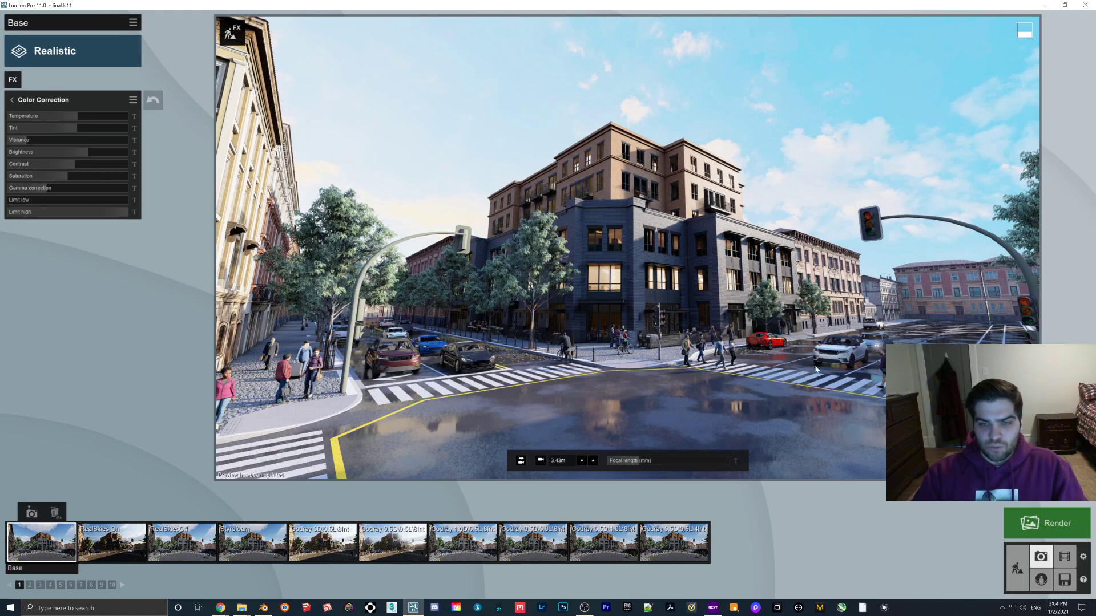
mouse_move(745, 418)
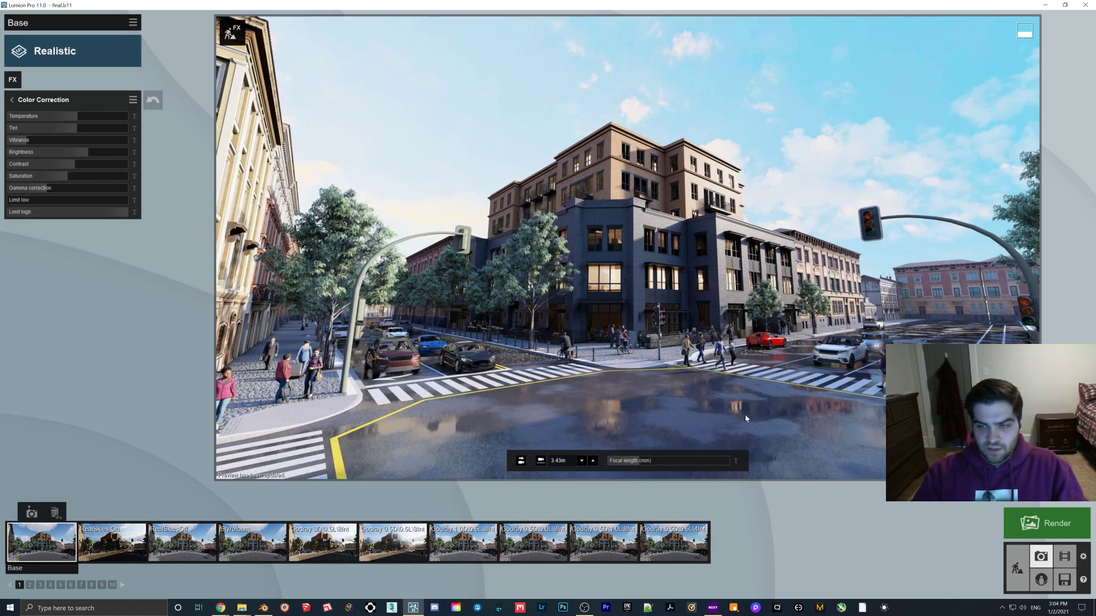
mouse_move(683, 201)
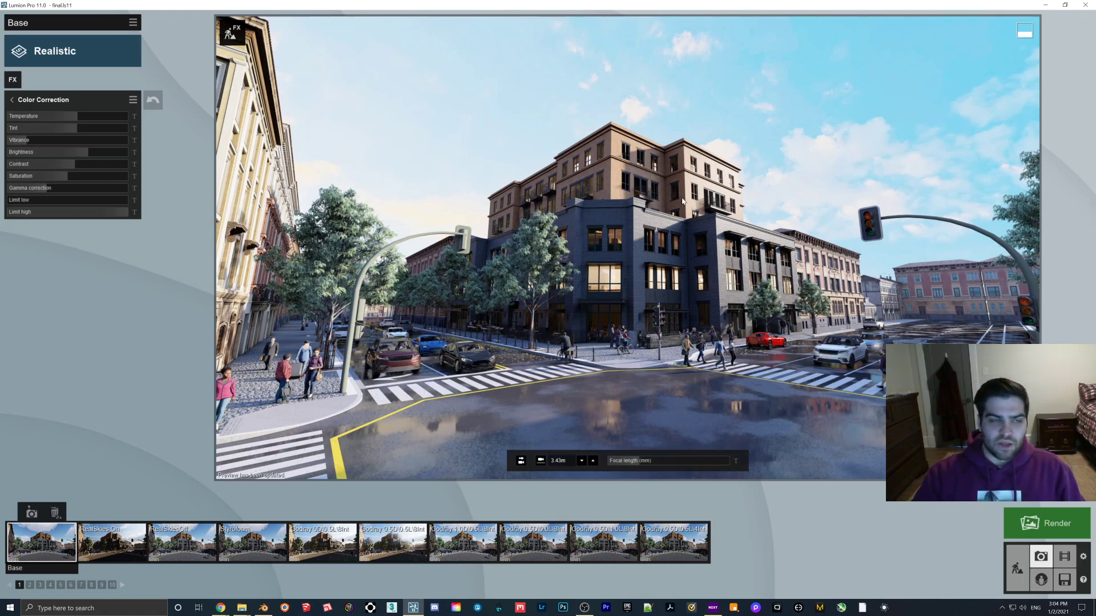
mouse_move(562, 389)
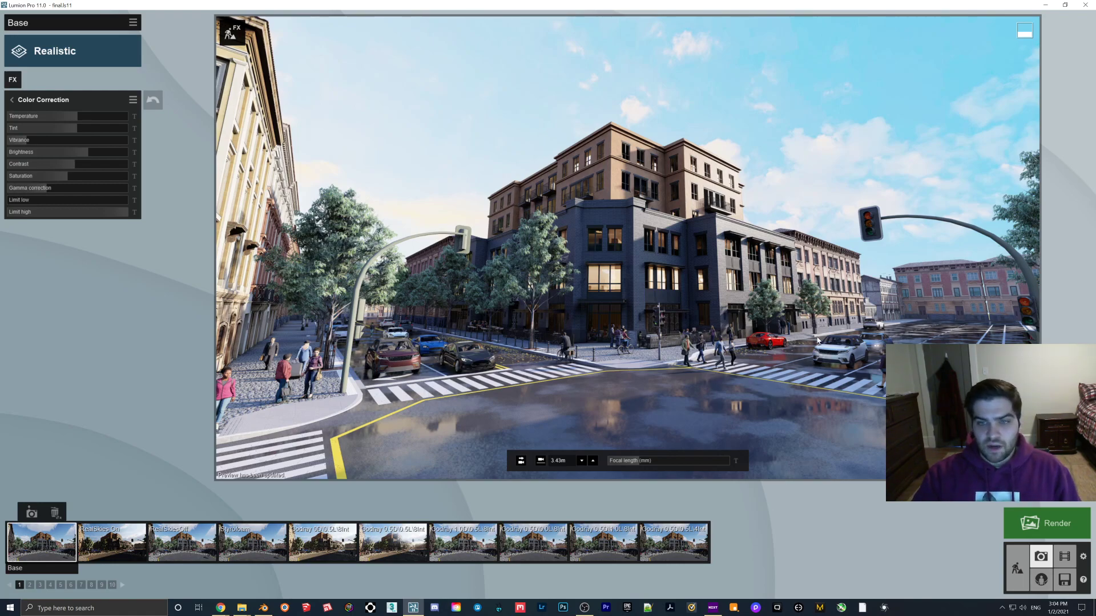
mouse_move(655, 335)
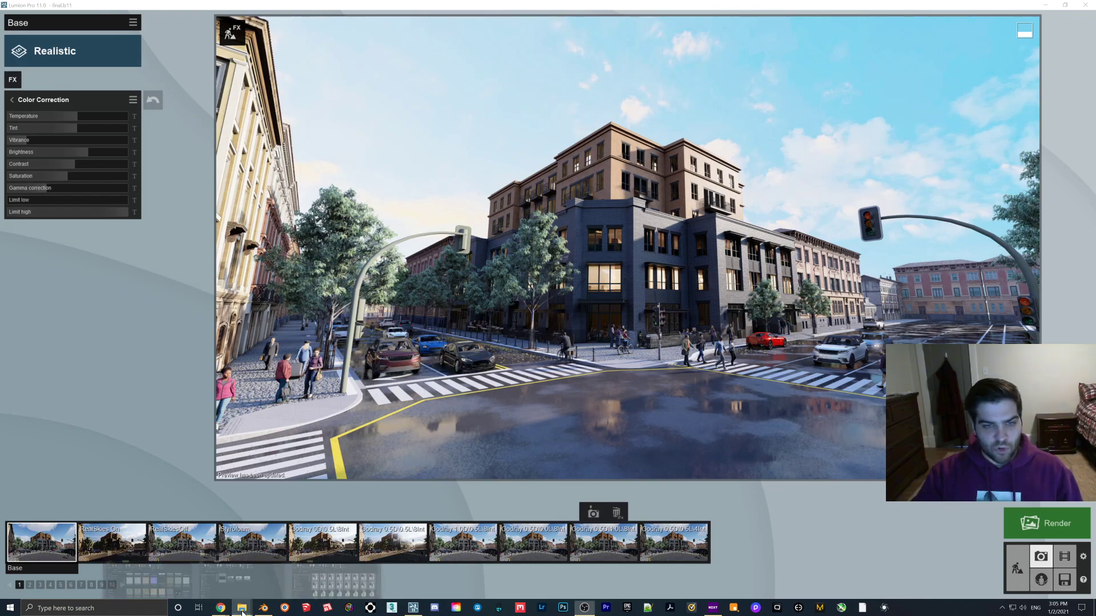
Step: Bring up the ExteriorLIGHTING > Bloom > final folder and view the Bloom 0.0 render
click(241, 607)
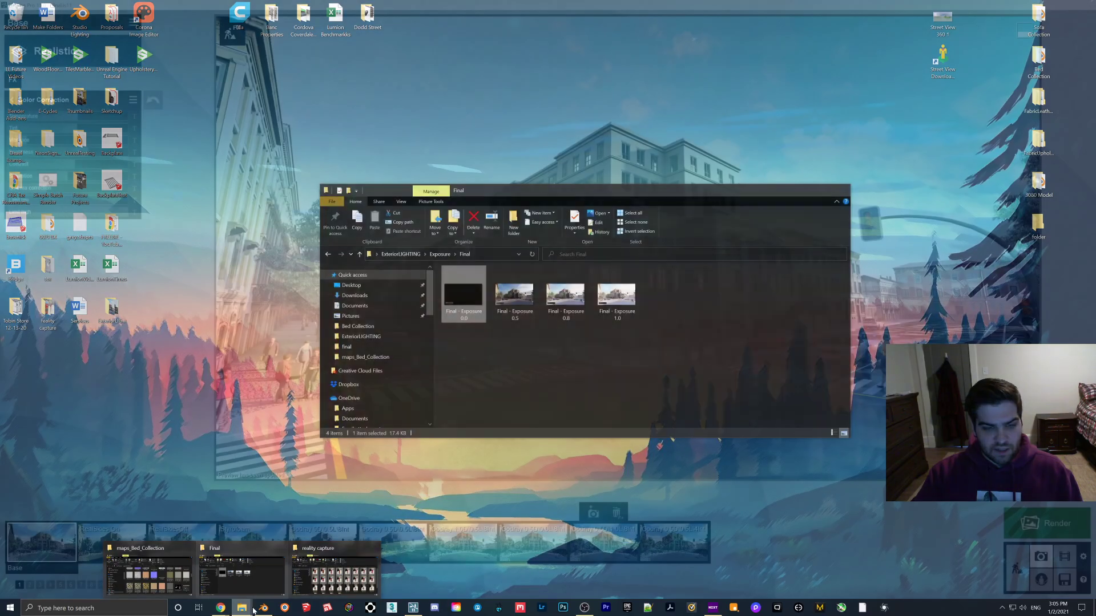
click(241, 570)
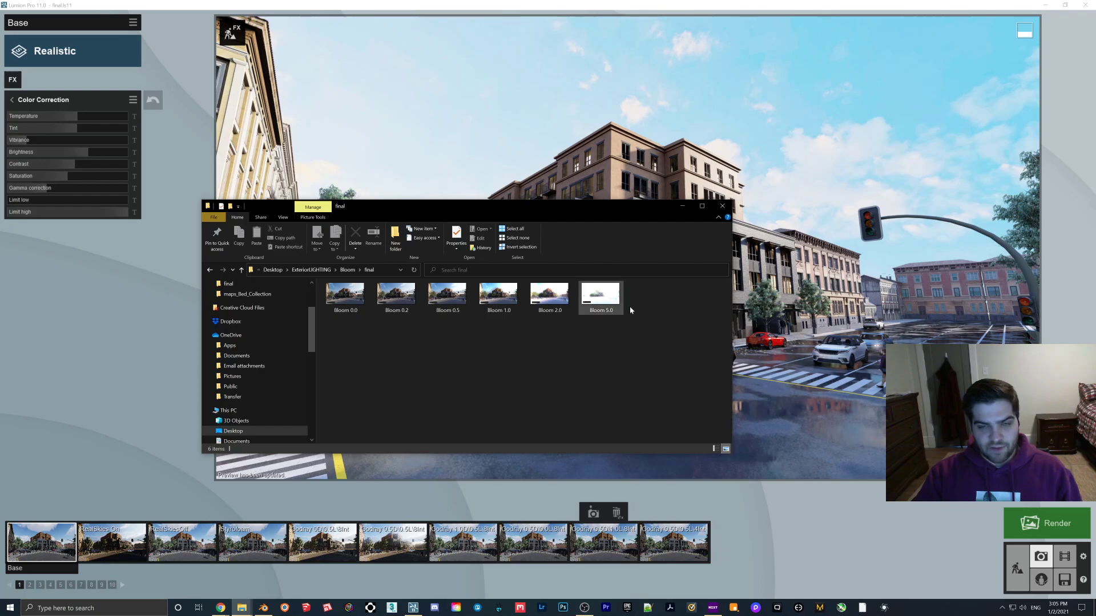
click(491, 357)
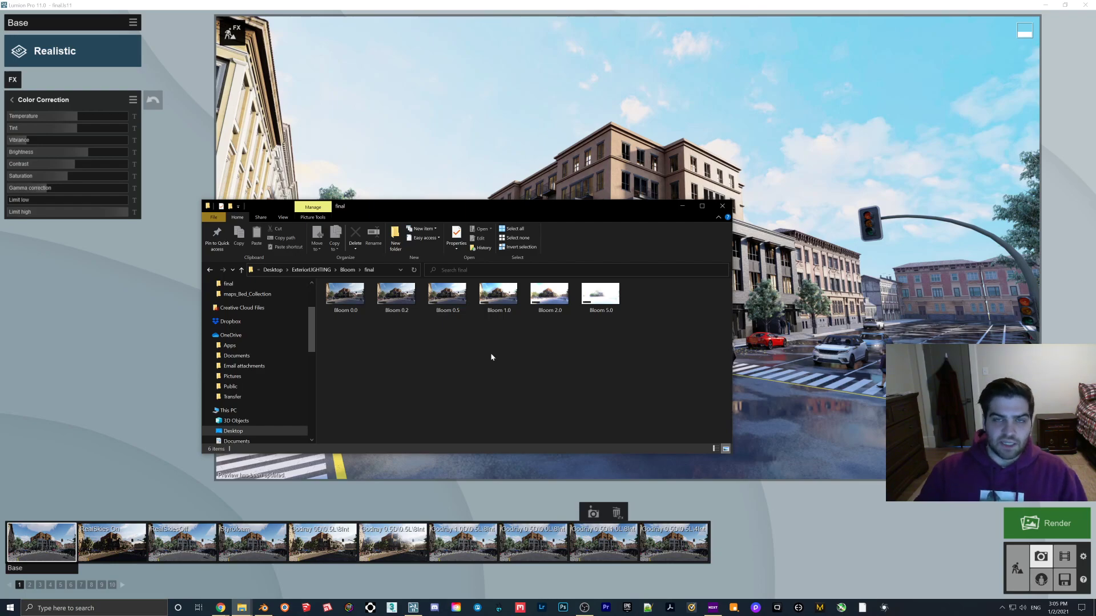
click(344, 293)
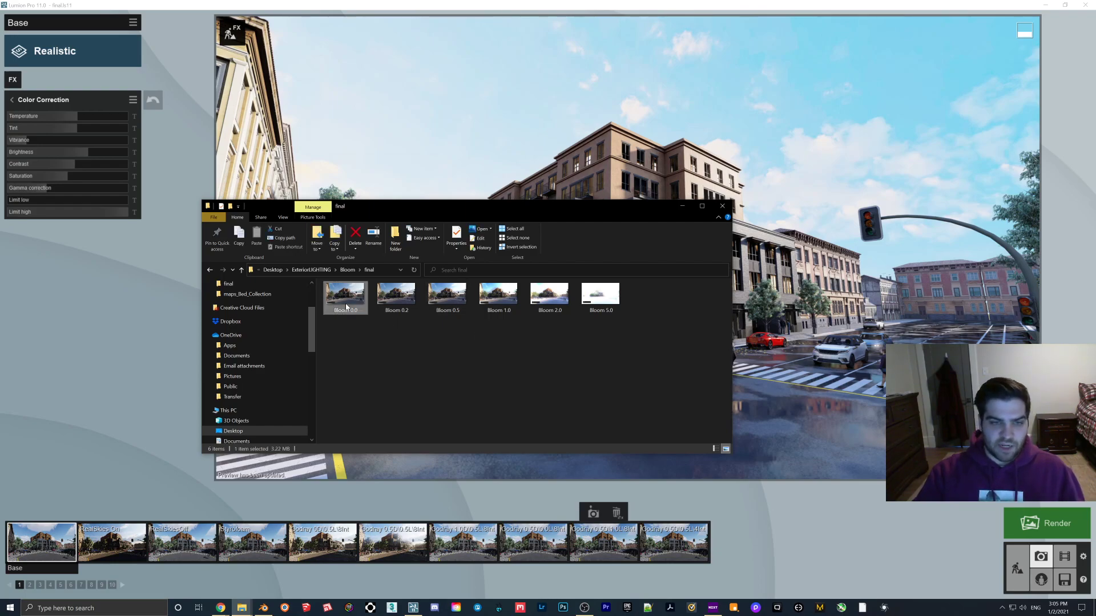
double_click(345, 294)
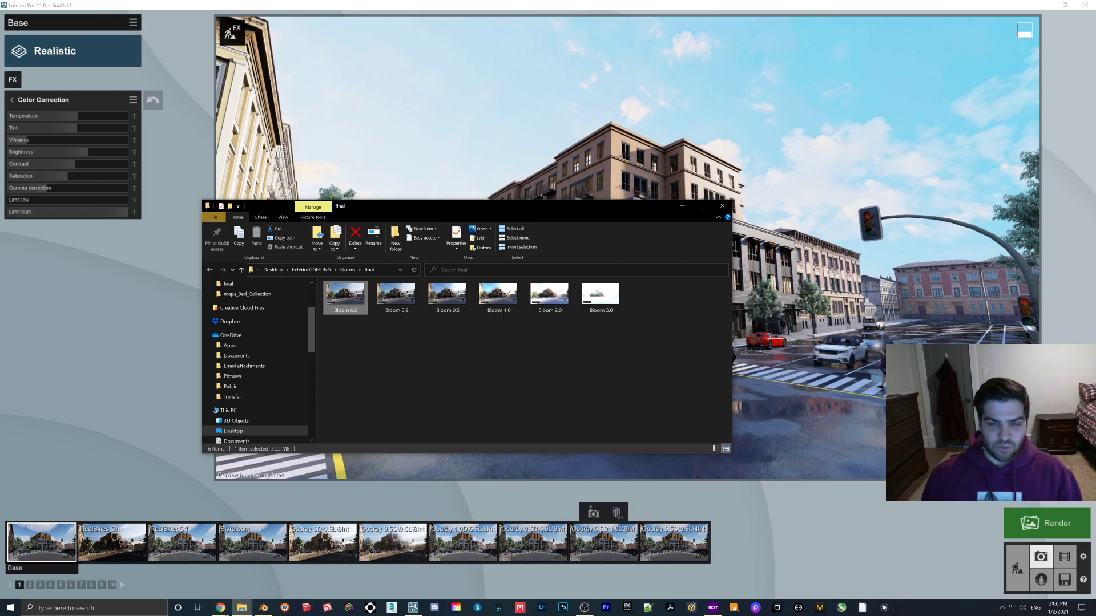
mouse_move(460, 373)
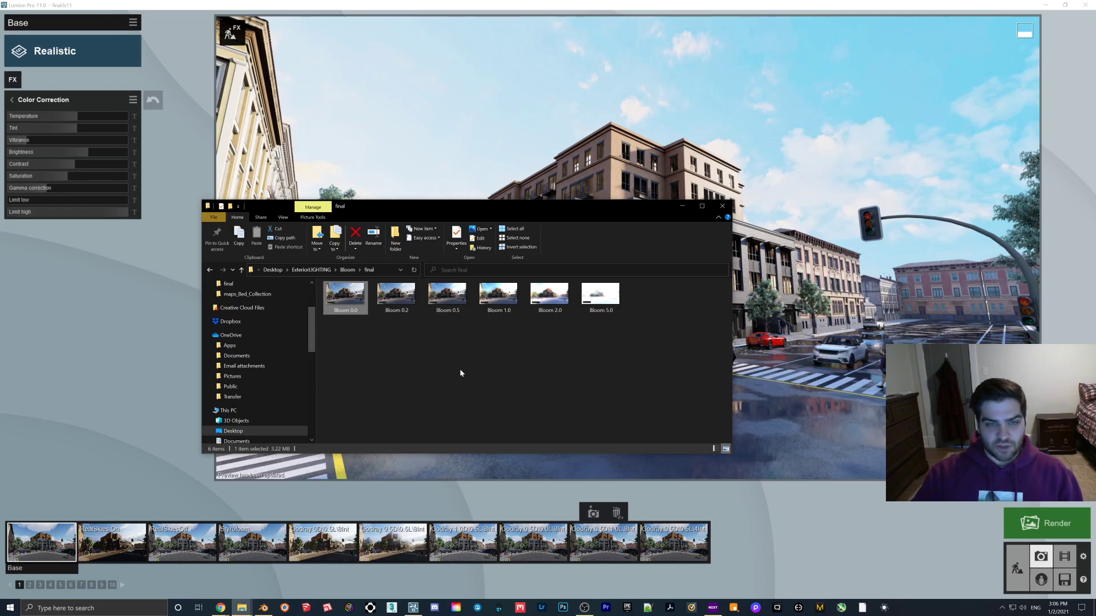
mouse_move(460, 359)
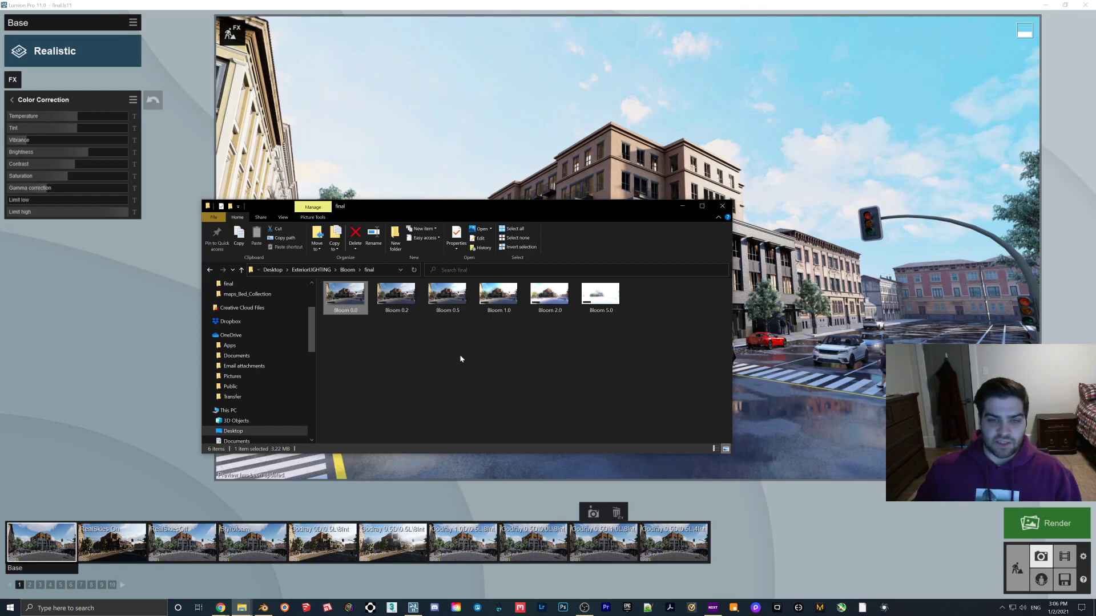
mouse_move(458, 353)
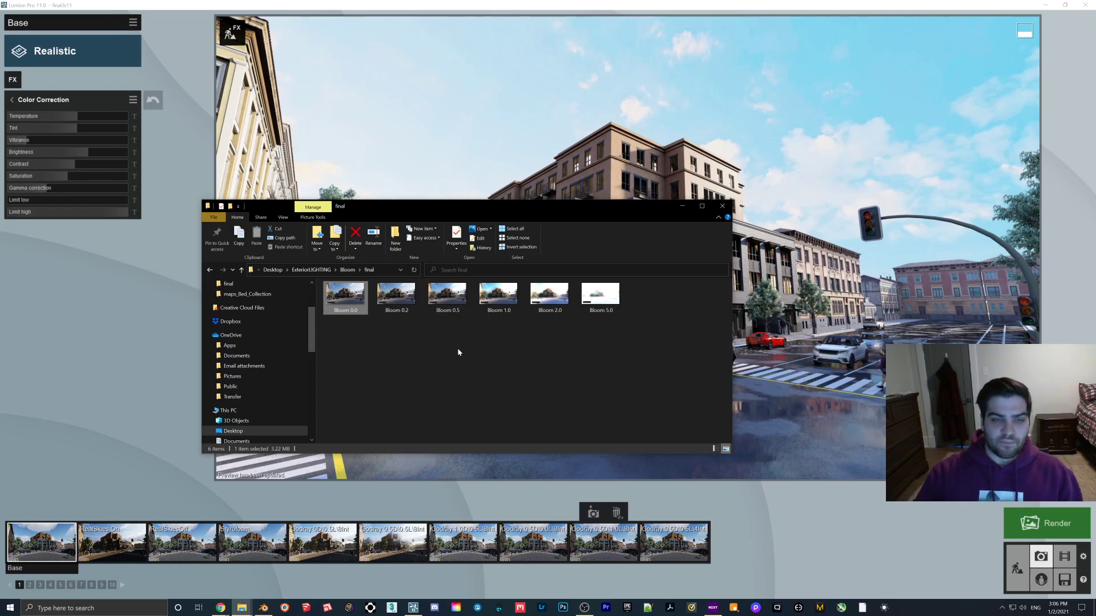